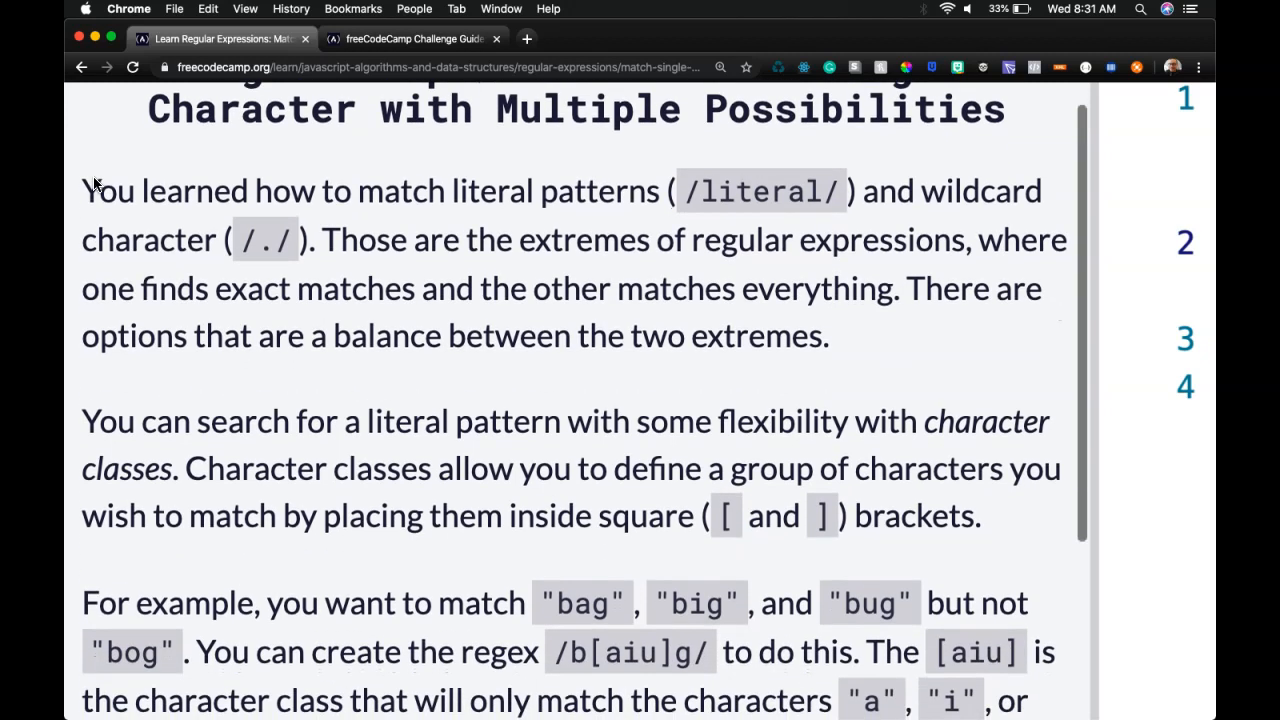
Scroll the lesson down to the bigStr and /b[aiu]g/ example code
{"action": "scroll", "scroll_direction": "down", "scroll_amount": 3}
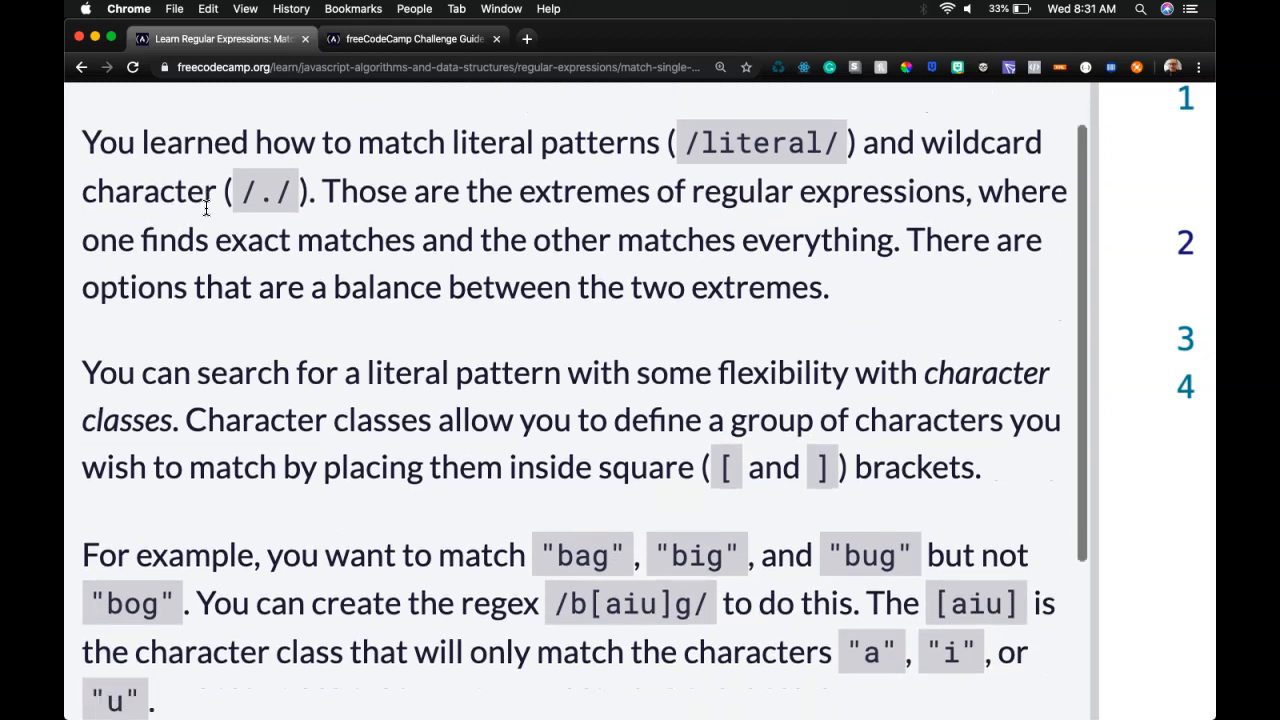
{"action": "scroll", "scroll_direction": "down", "scroll_amount": 3}
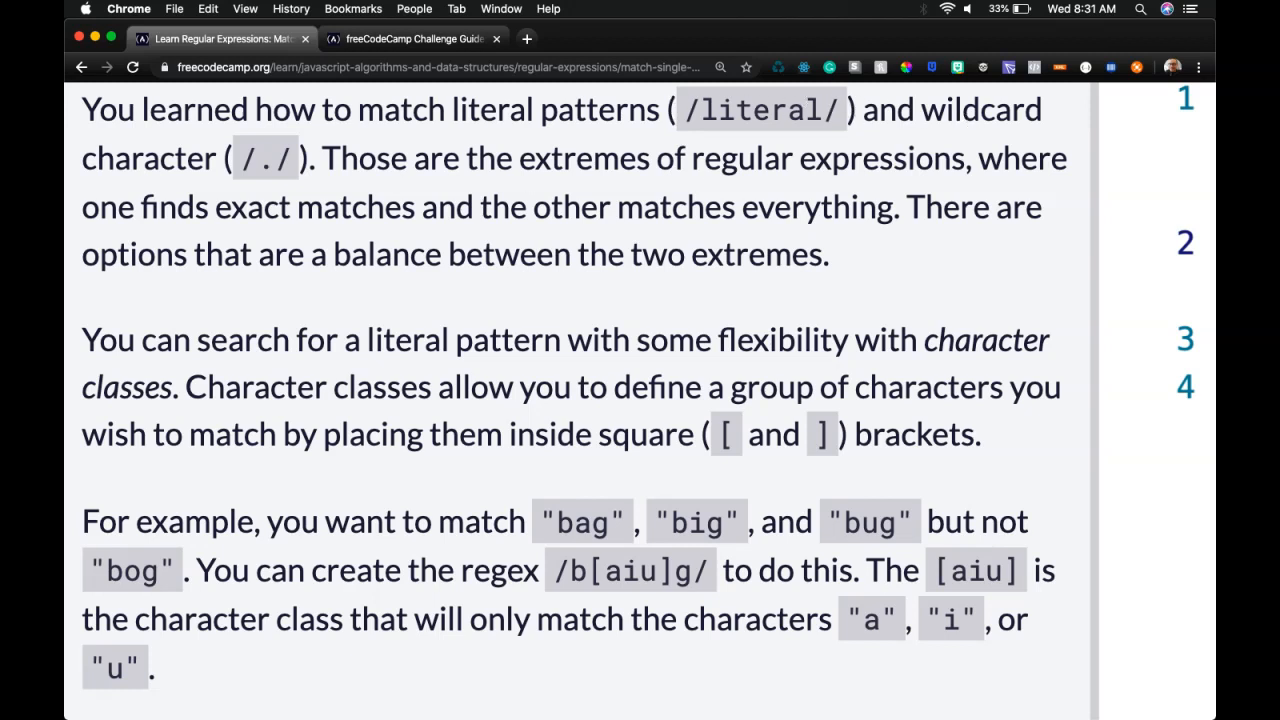
{"action": "mouse_move", "coordinate": [303, 185]}
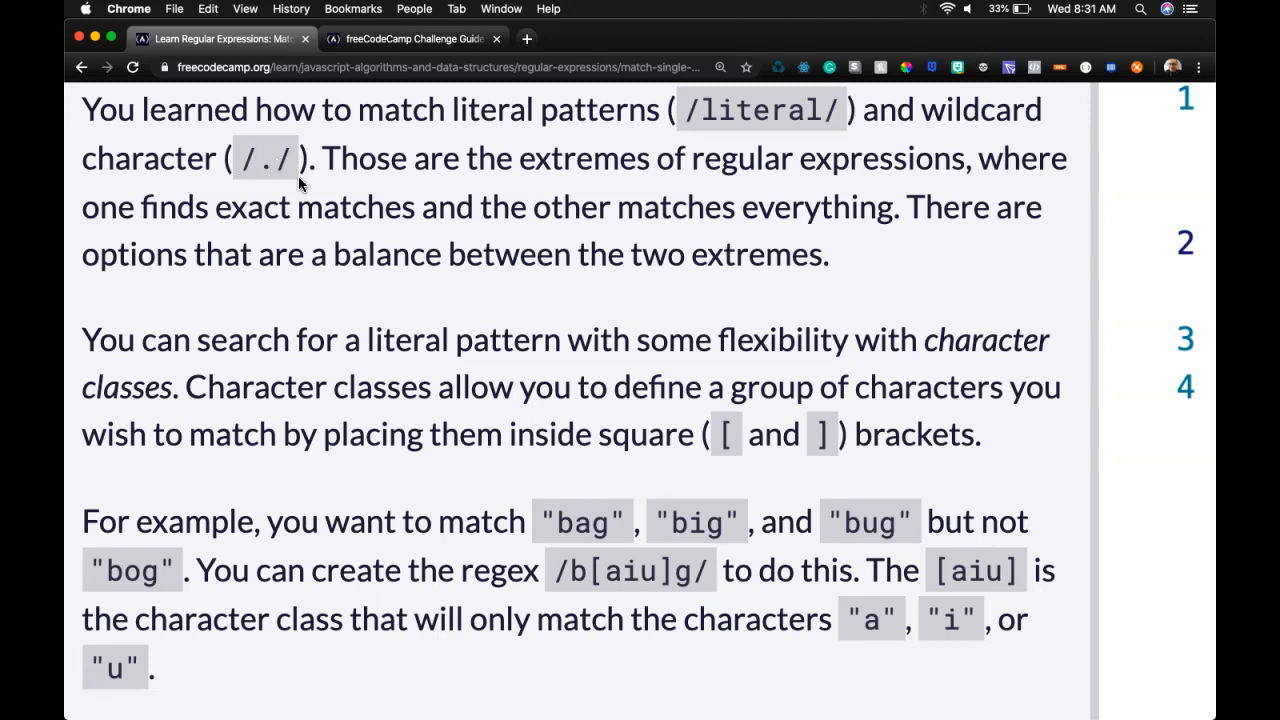
{"action": "mouse_move", "coordinate": [352, 200]}
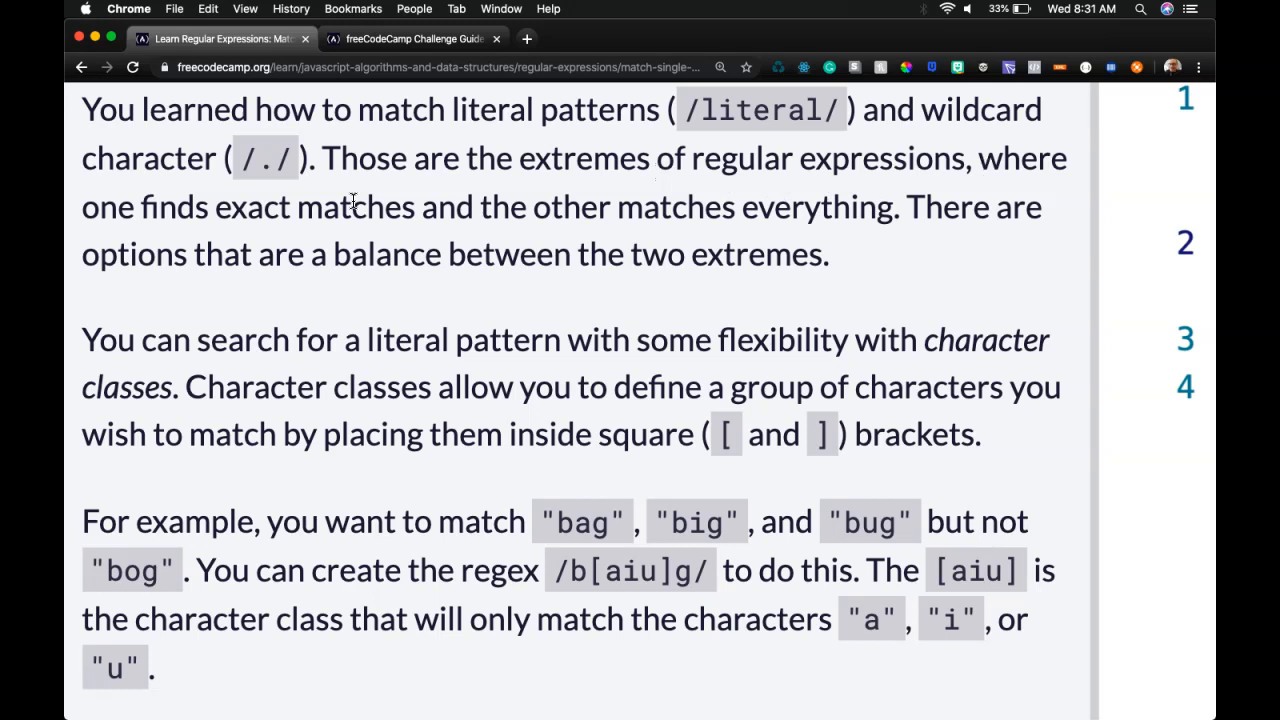
{"action": "scroll", "scroll_direction": "down", "scroll_amount": 3}
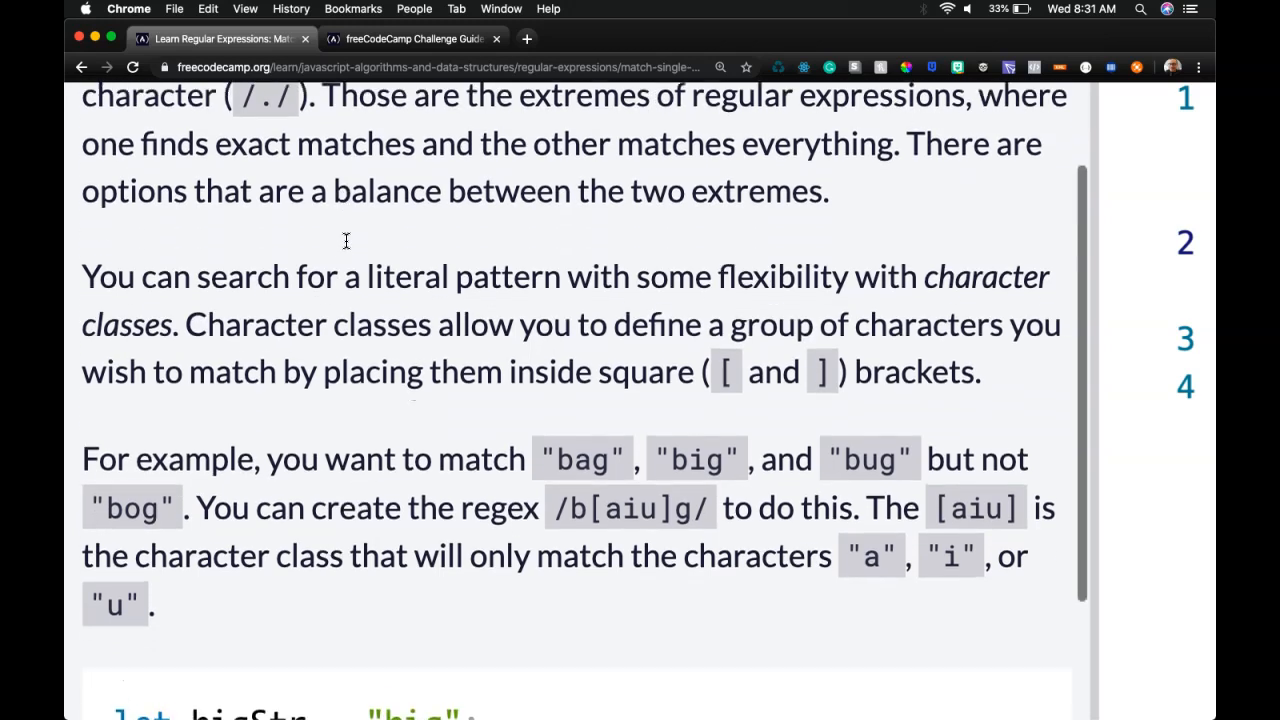
{"action": "scroll", "scroll_direction": "down", "scroll_amount": 3}
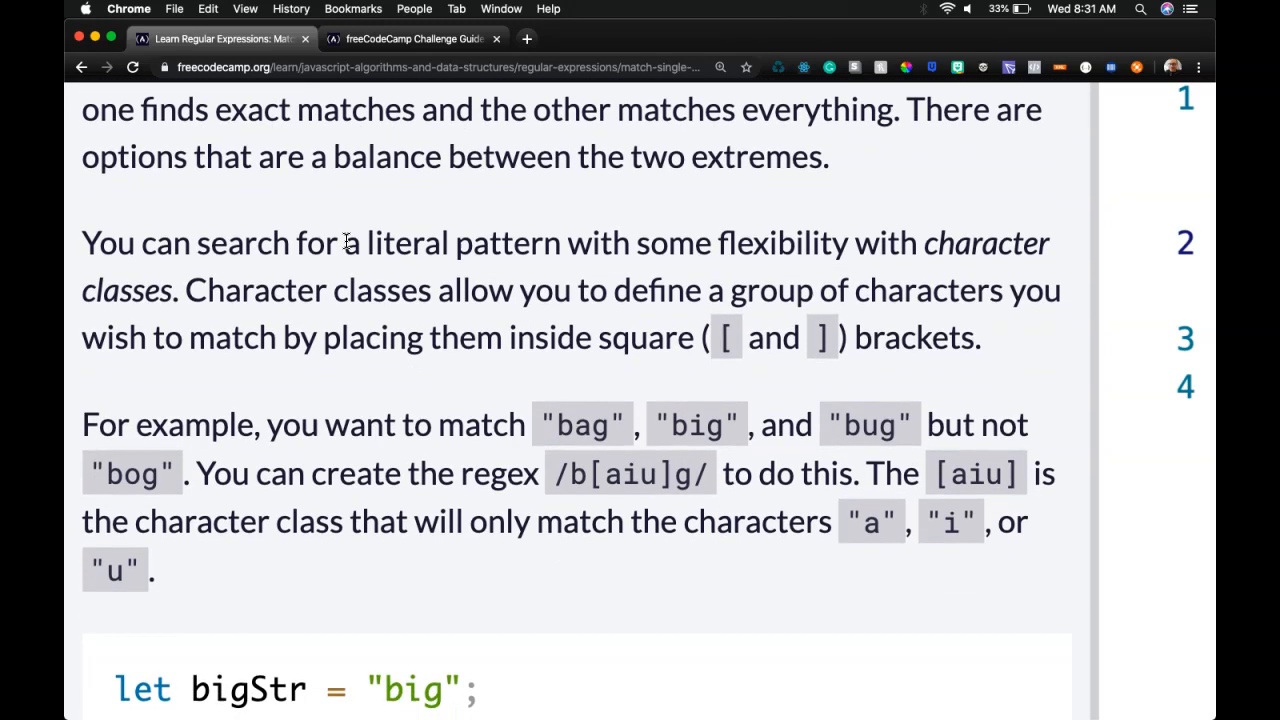
{"action": "scroll", "scroll_direction": "down", "scroll_amount": 3}
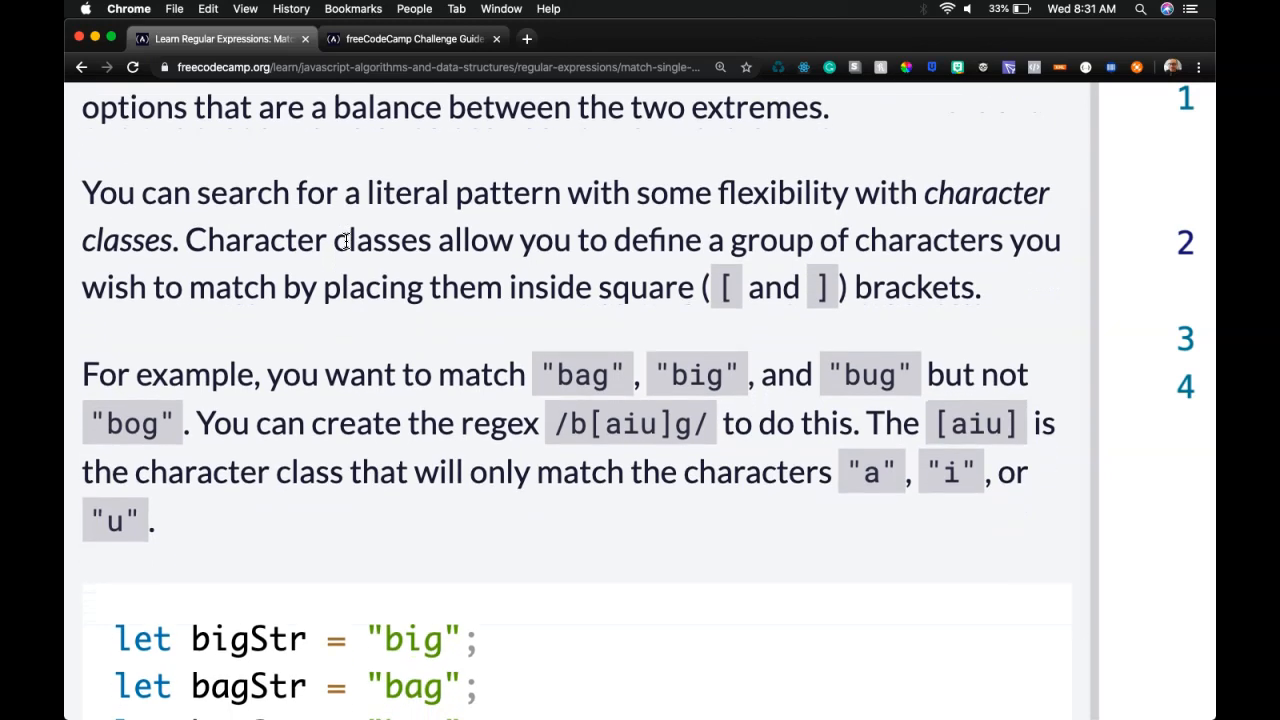
{"action": "scroll", "scroll_direction": "down", "scroll_amount": 3}
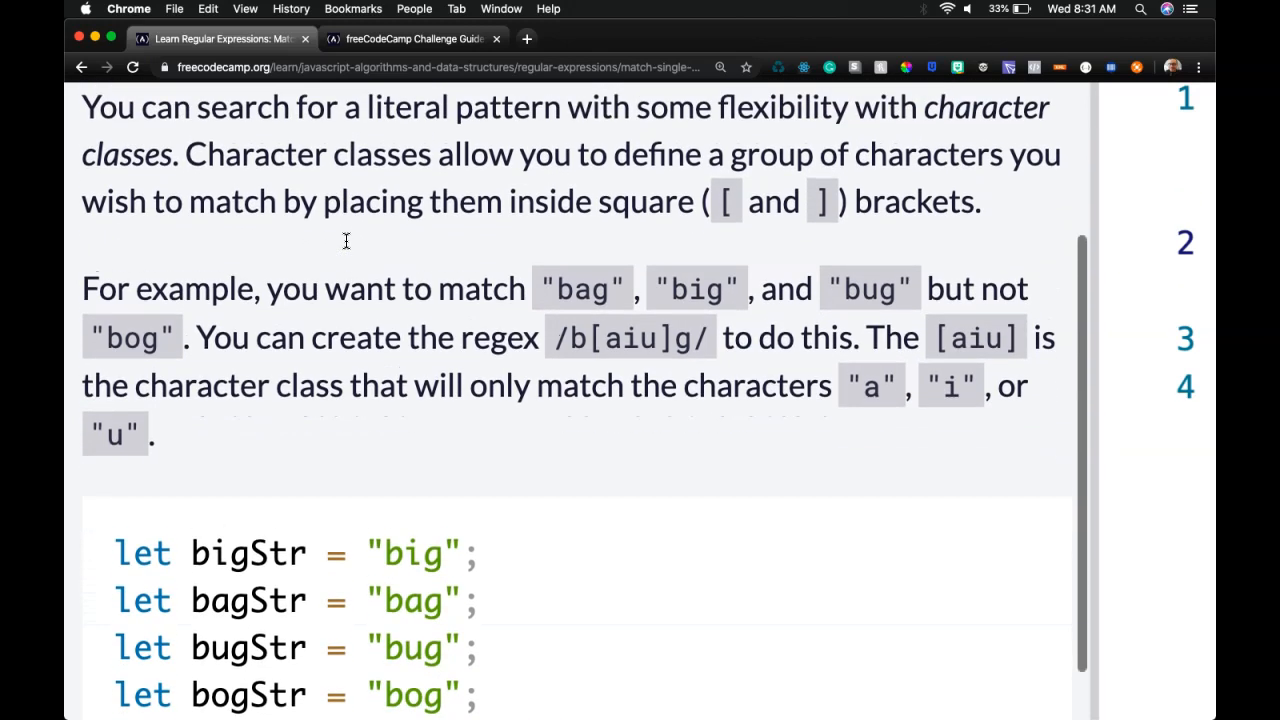
{"action": "scroll", "scroll_direction": "down", "scroll_amount": 3}
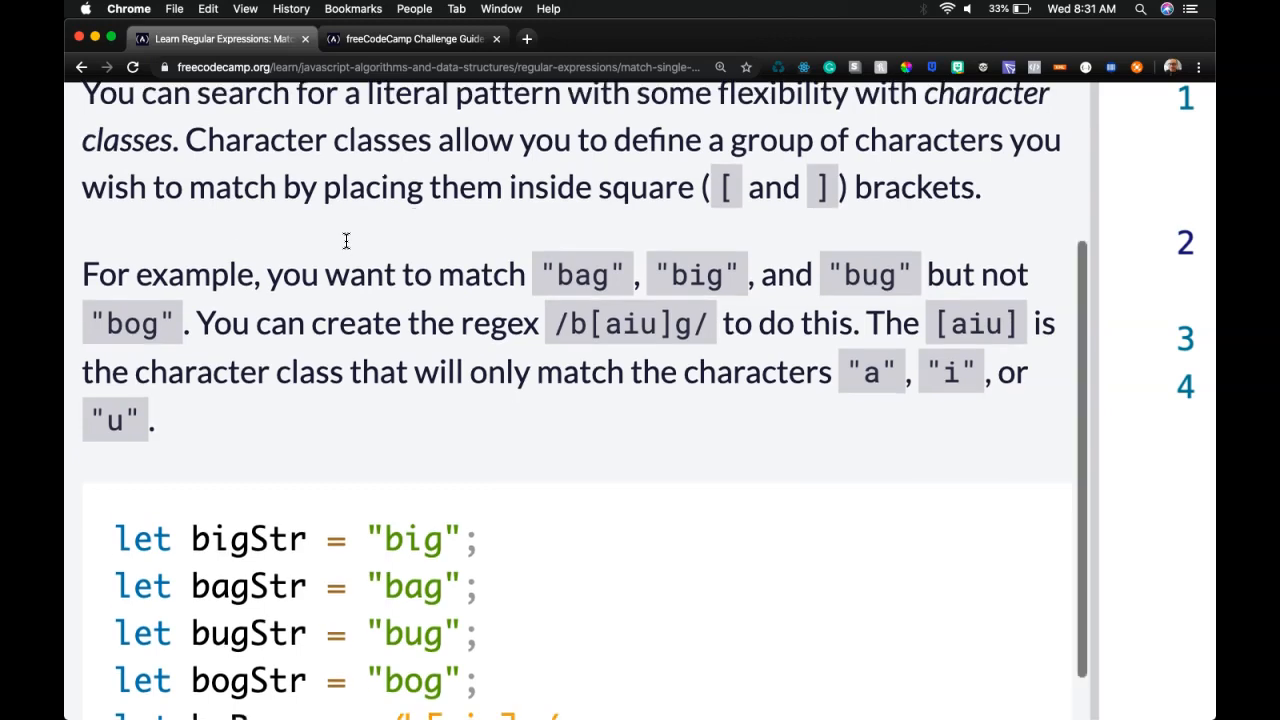
{"action": "scroll", "scroll_direction": "down", "scroll_amount": 3}
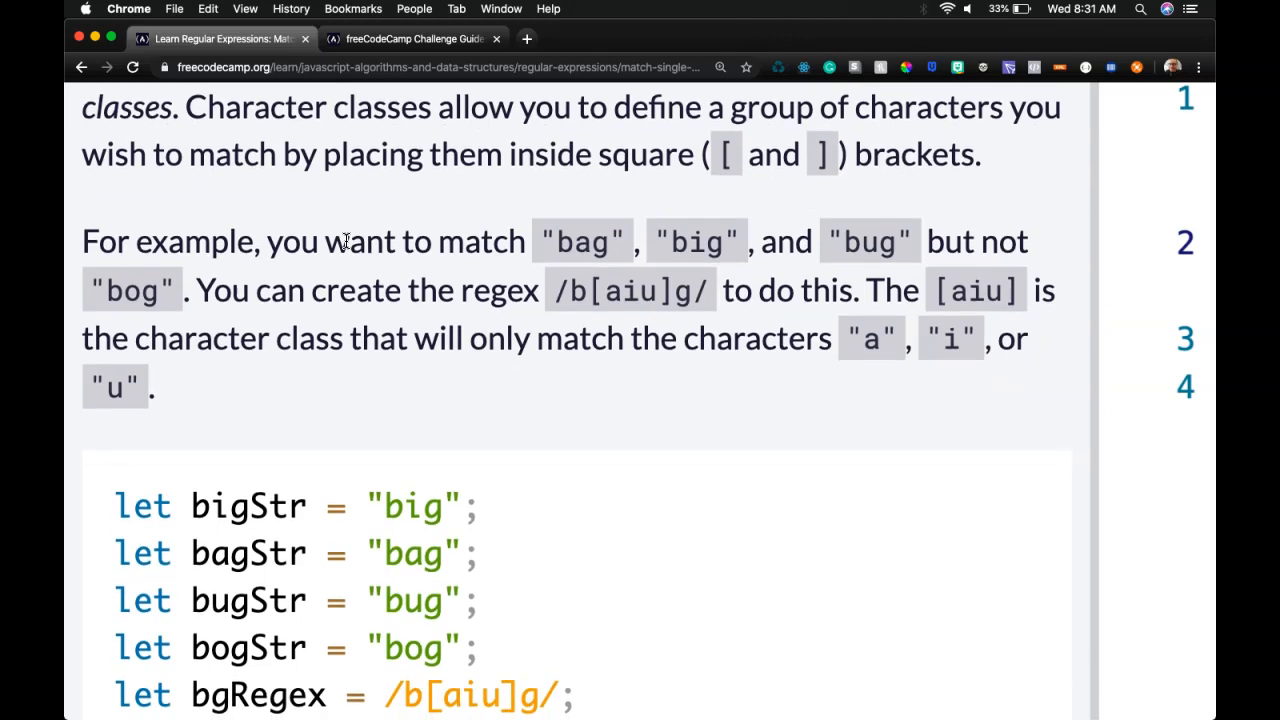
{"action": "scroll", "scroll_direction": "down", "scroll_amount": 3}
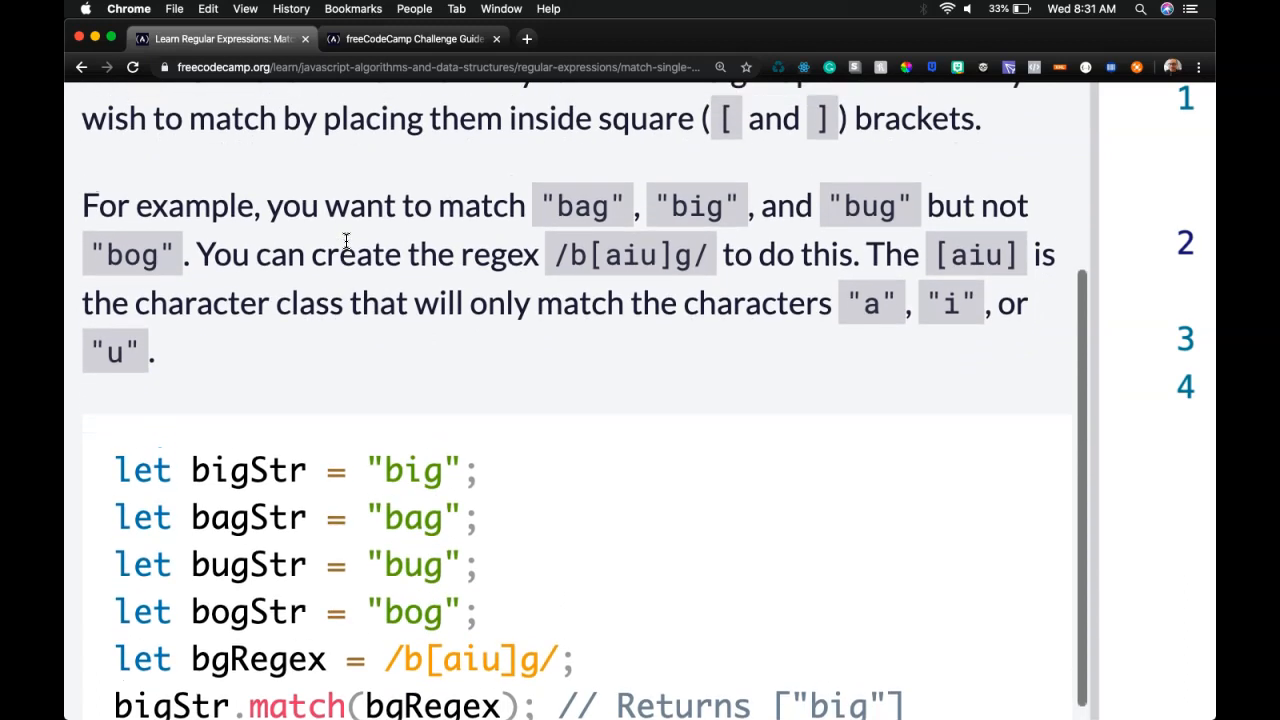
{"action": "mouse_move", "coordinate": [382, 238]}
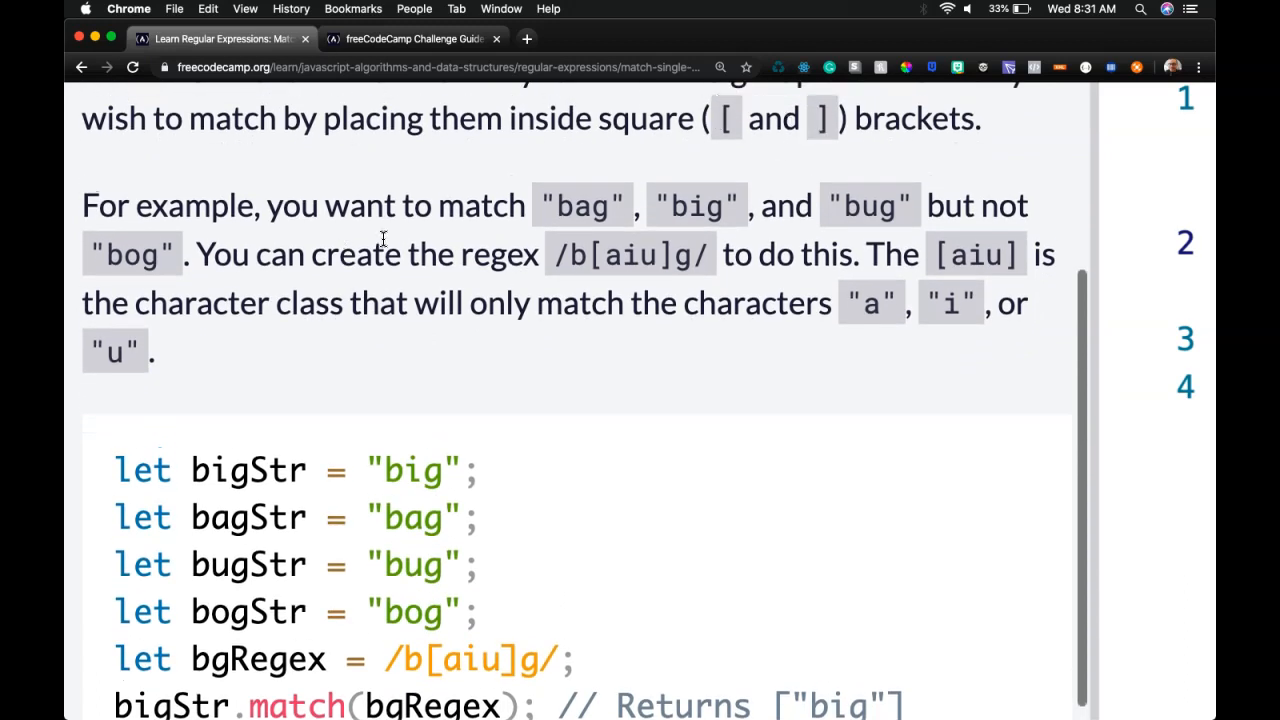
{"action": "scroll", "scroll_direction": "down", "scroll_amount": 3}
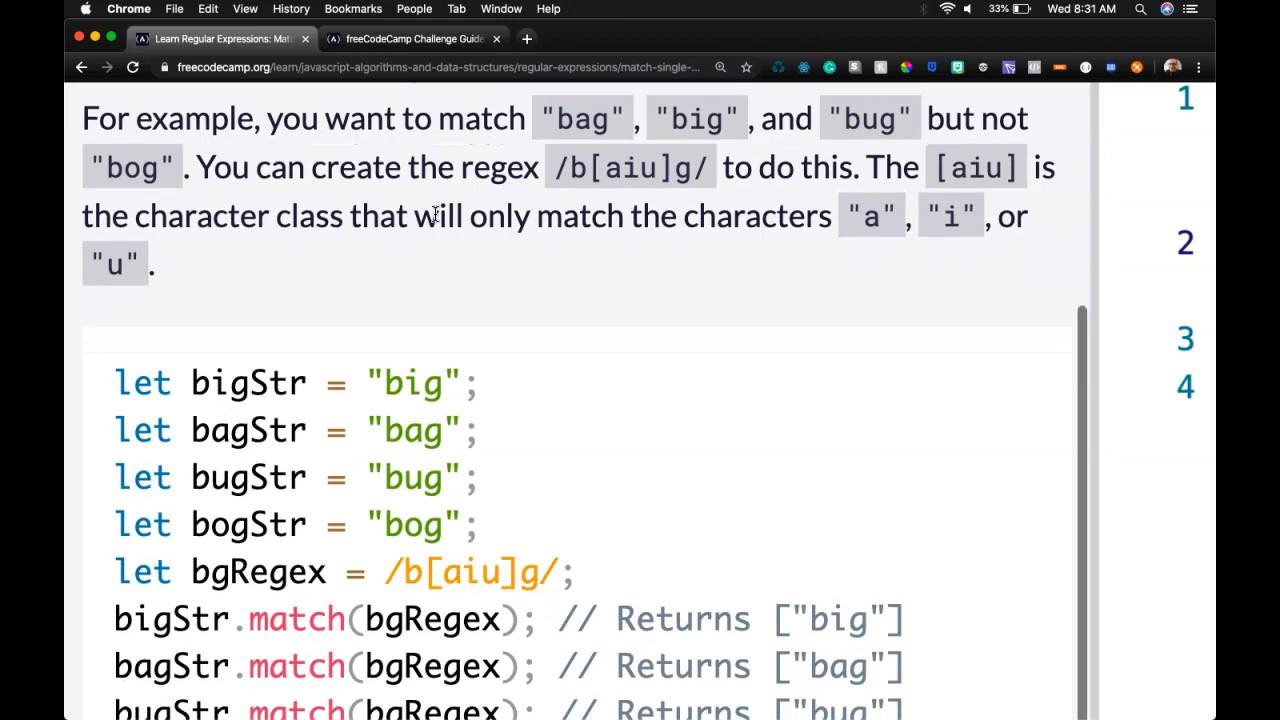
{"action": "mouse_move", "coordinate": [415, 220]}
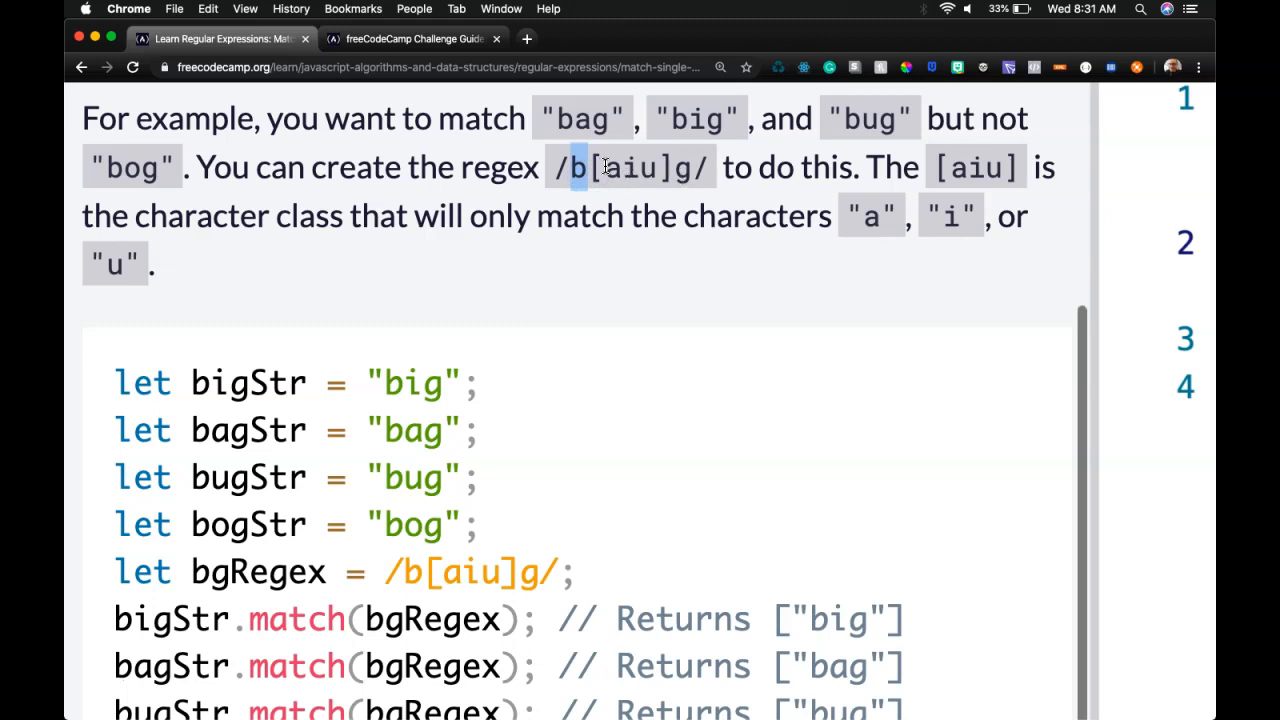
{"action": "mouse_move", "coordinate": [607, 128]}
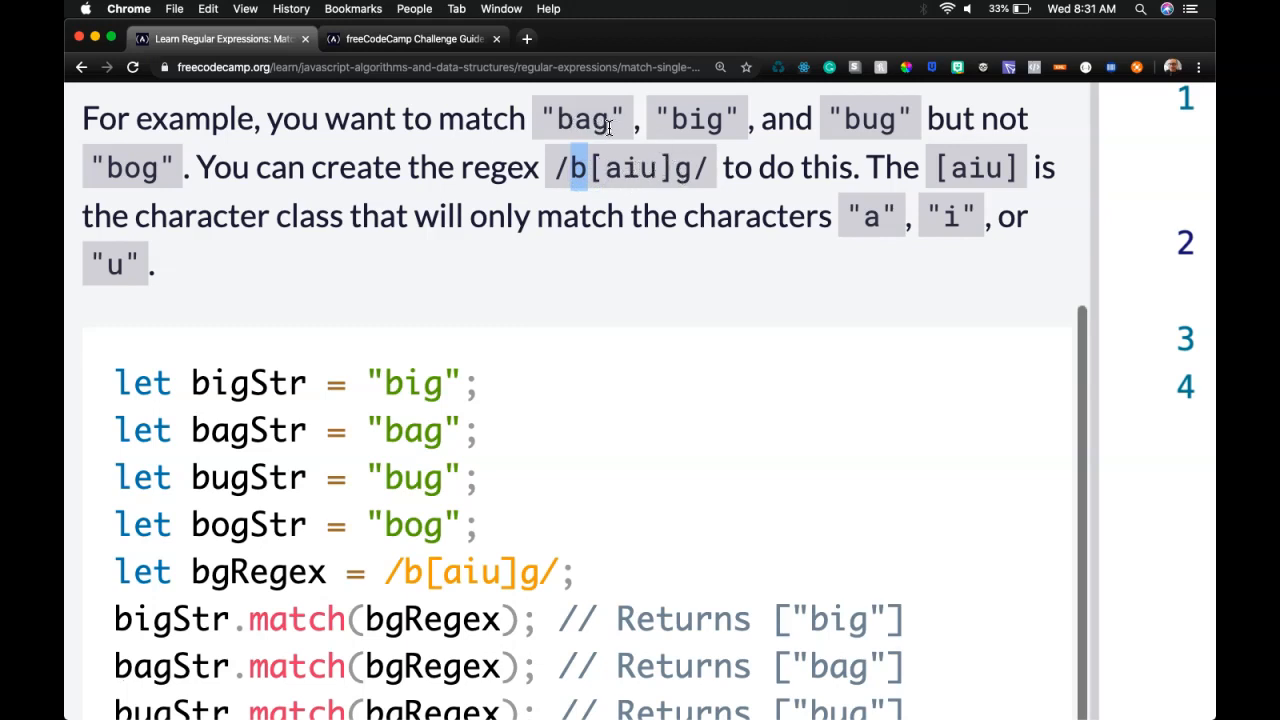
{"action": "mouse_move", "coordinate": [740, 177]}
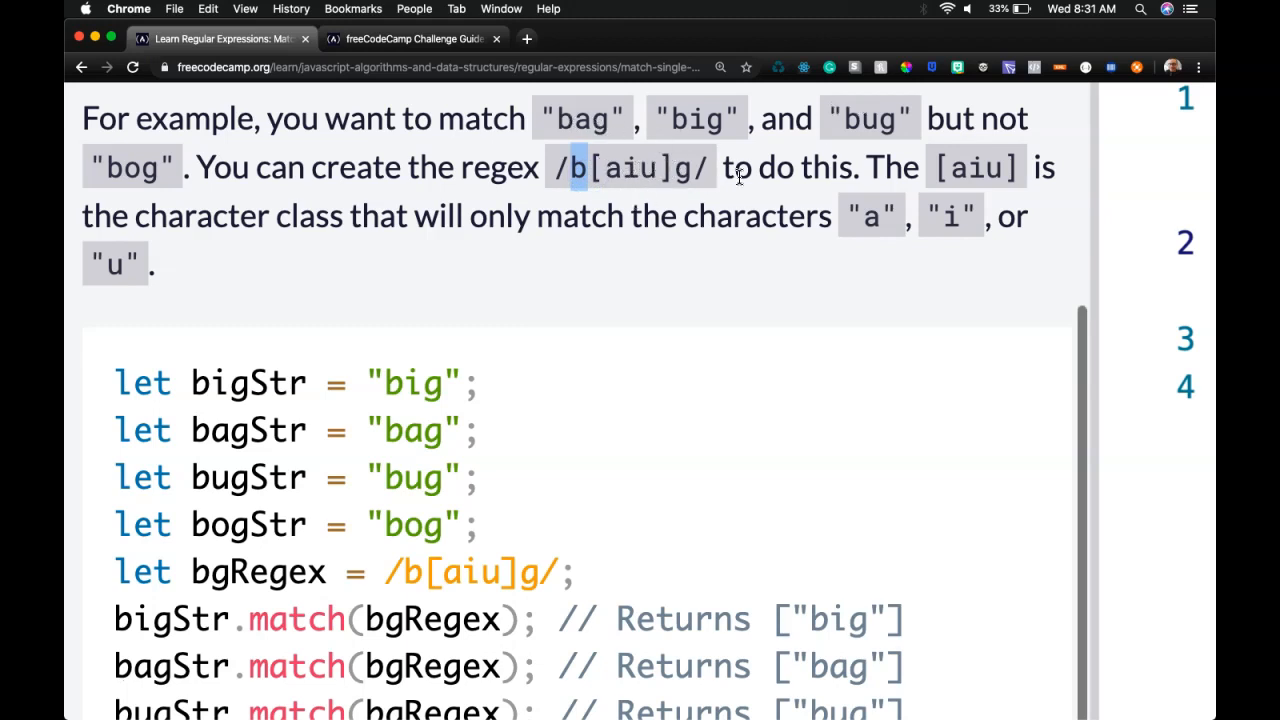
{"action": "mouse_move", "coordinate": [1020, 167]}
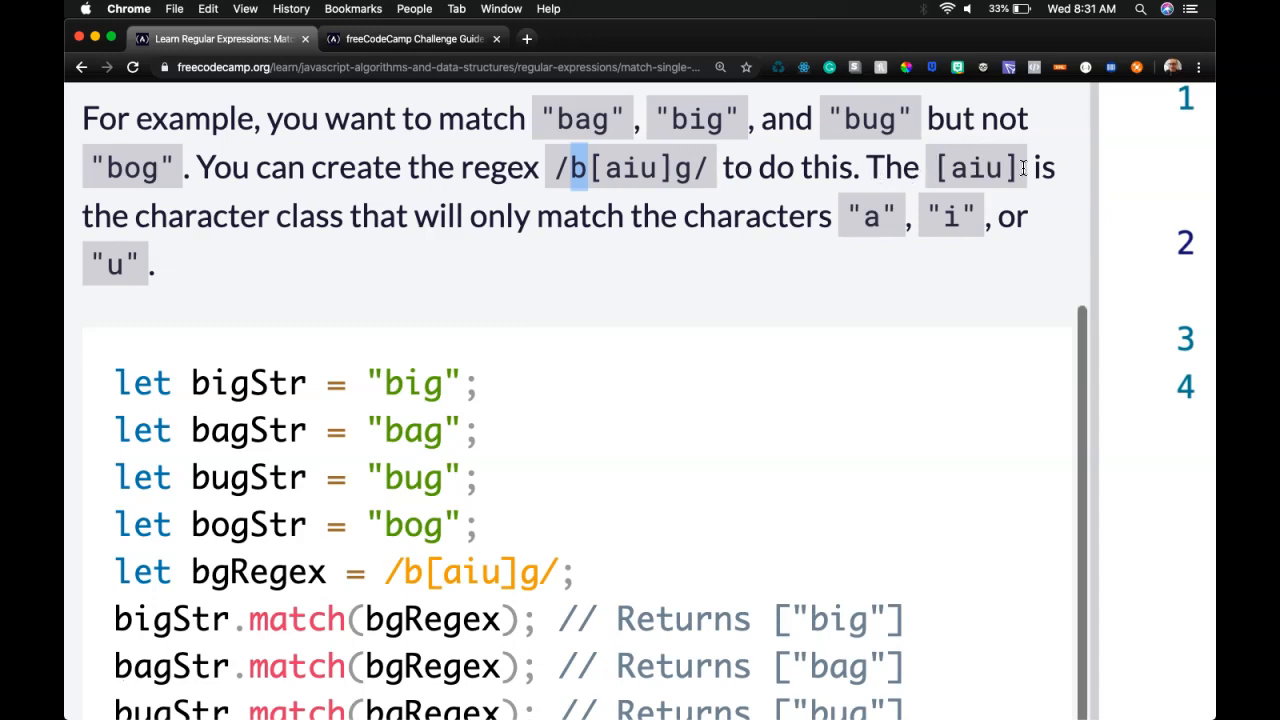
{"action": "scroll", "scroll_direction": "down", "scroll_amount": 3}
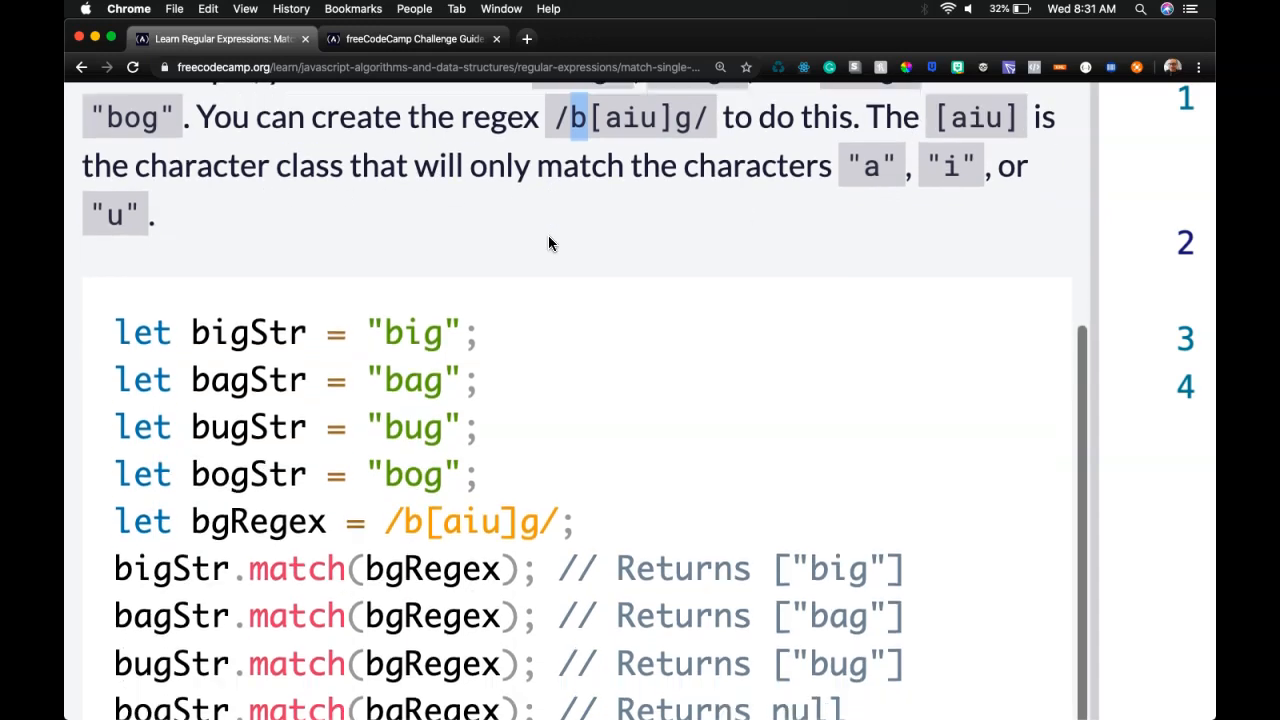
{"action": "scroll", "scroll_direction": "down", "scroll_amount": 3}
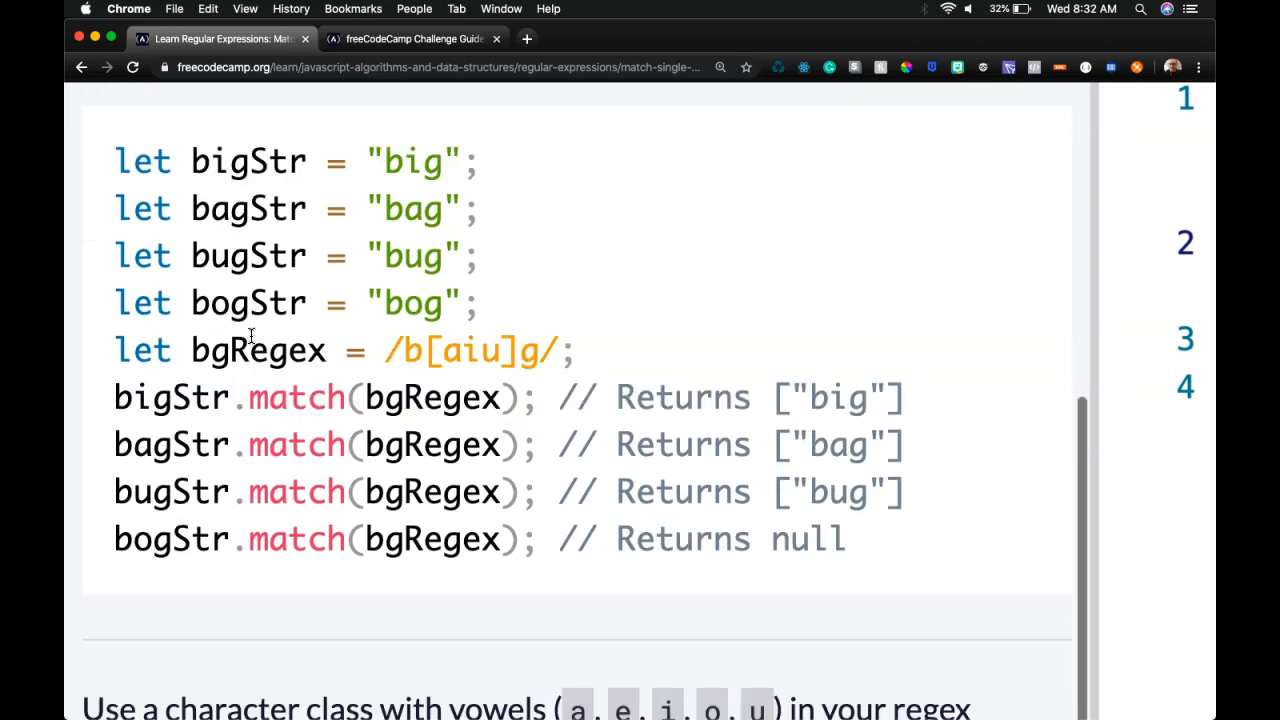
{"action": "scroll", "scroll_direction": "down", "scroll_amount": 3}
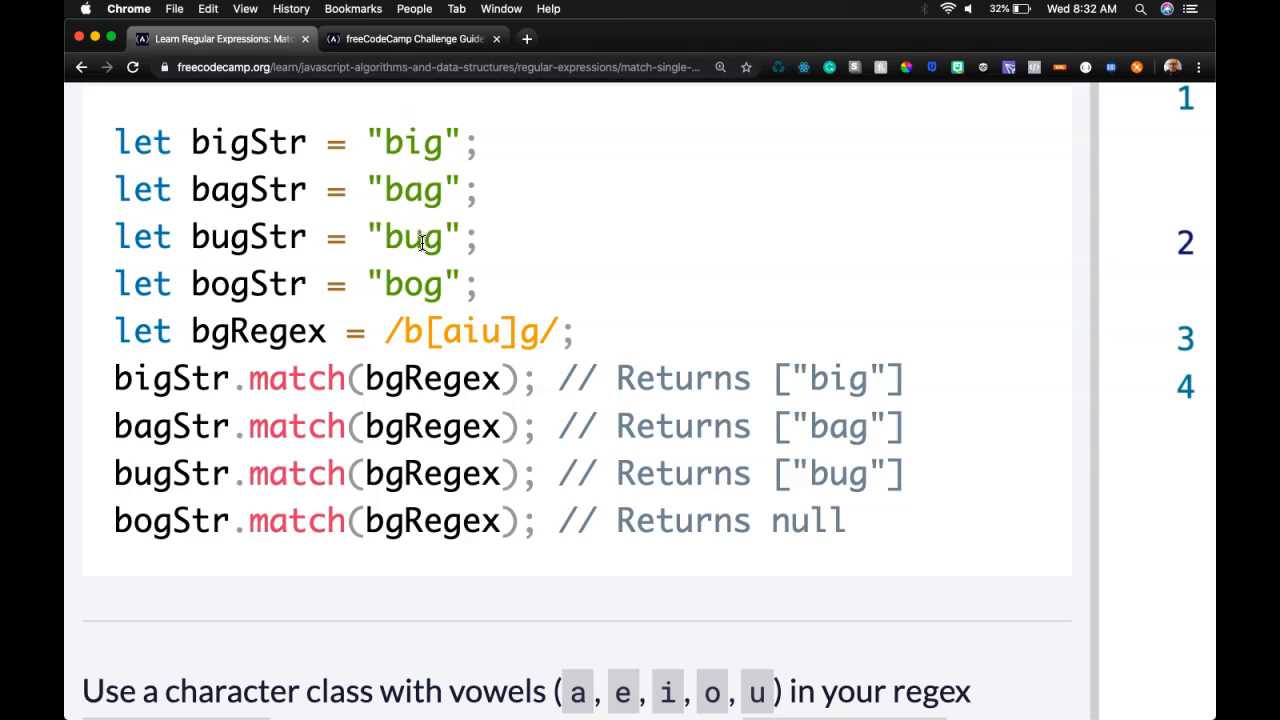
{"action": "mouse_move", "coordinate": [218, 340]}
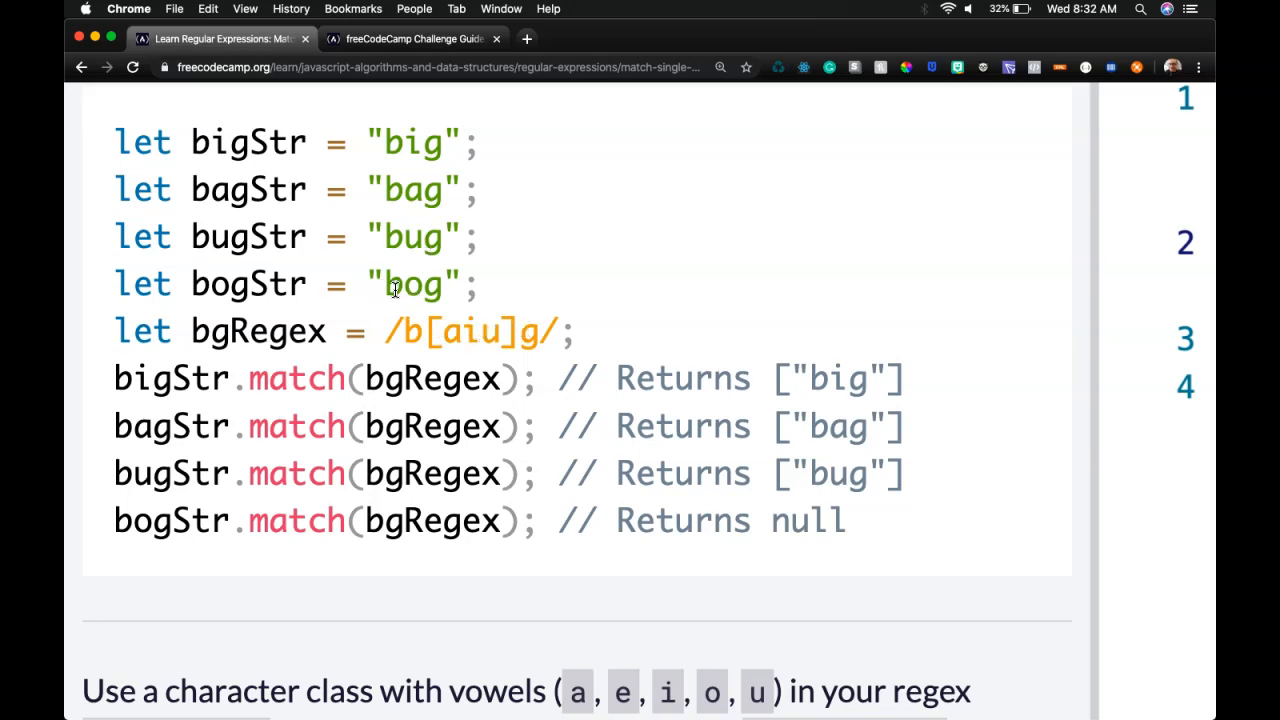
{"action": "mouse_move", "coordinate": [430, 142]}
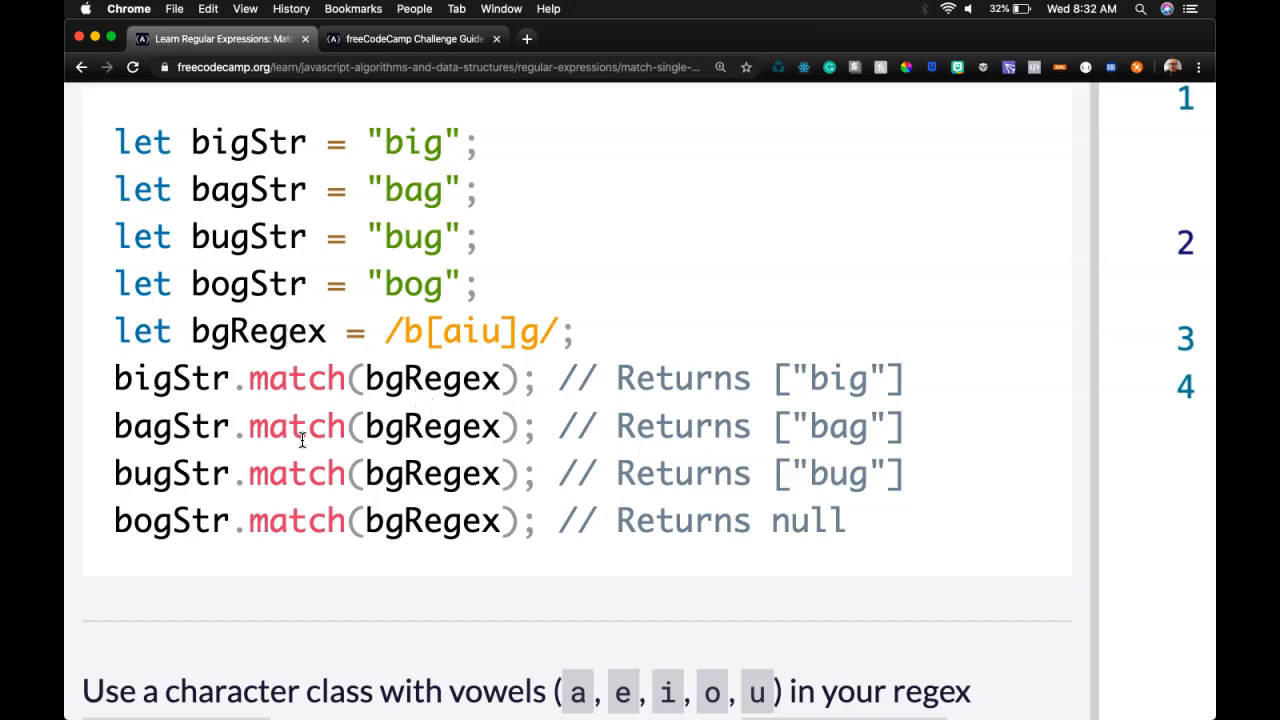
{"action": "mouse_move", "coordinate": [820, 394]}
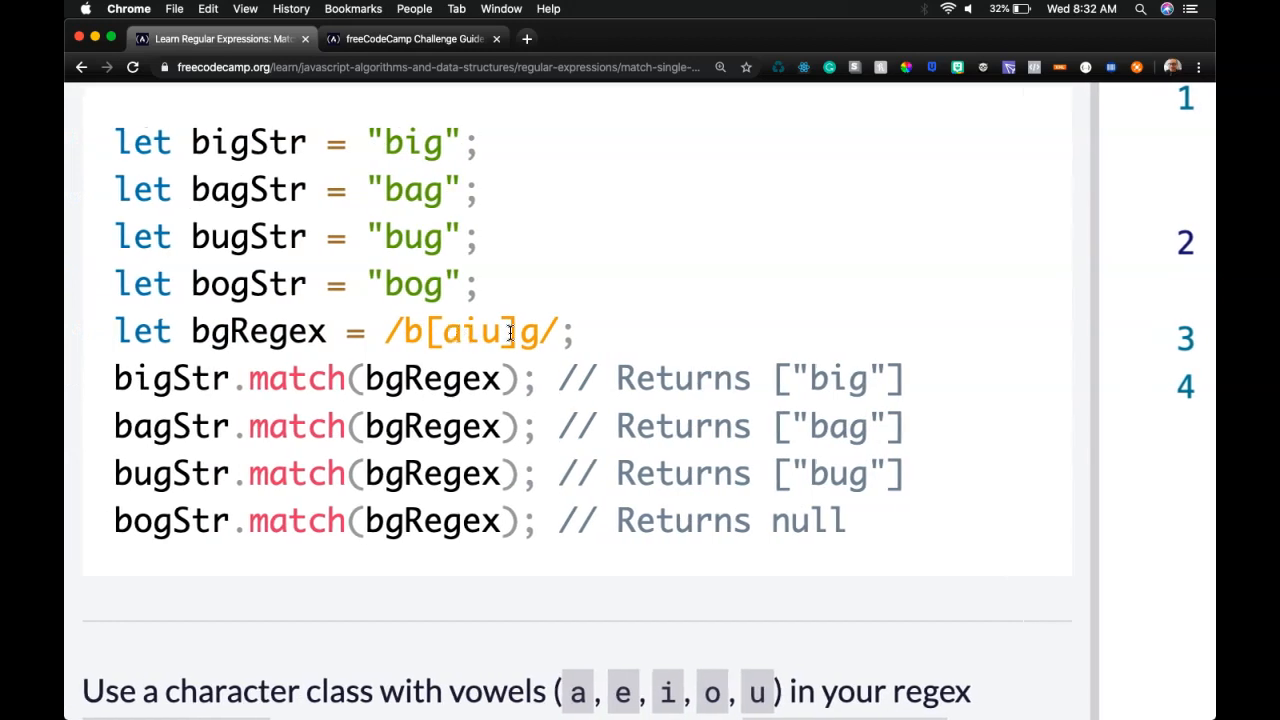
{"action": "scroll", "scroll_direction": "down", "scroll_amount": 3}
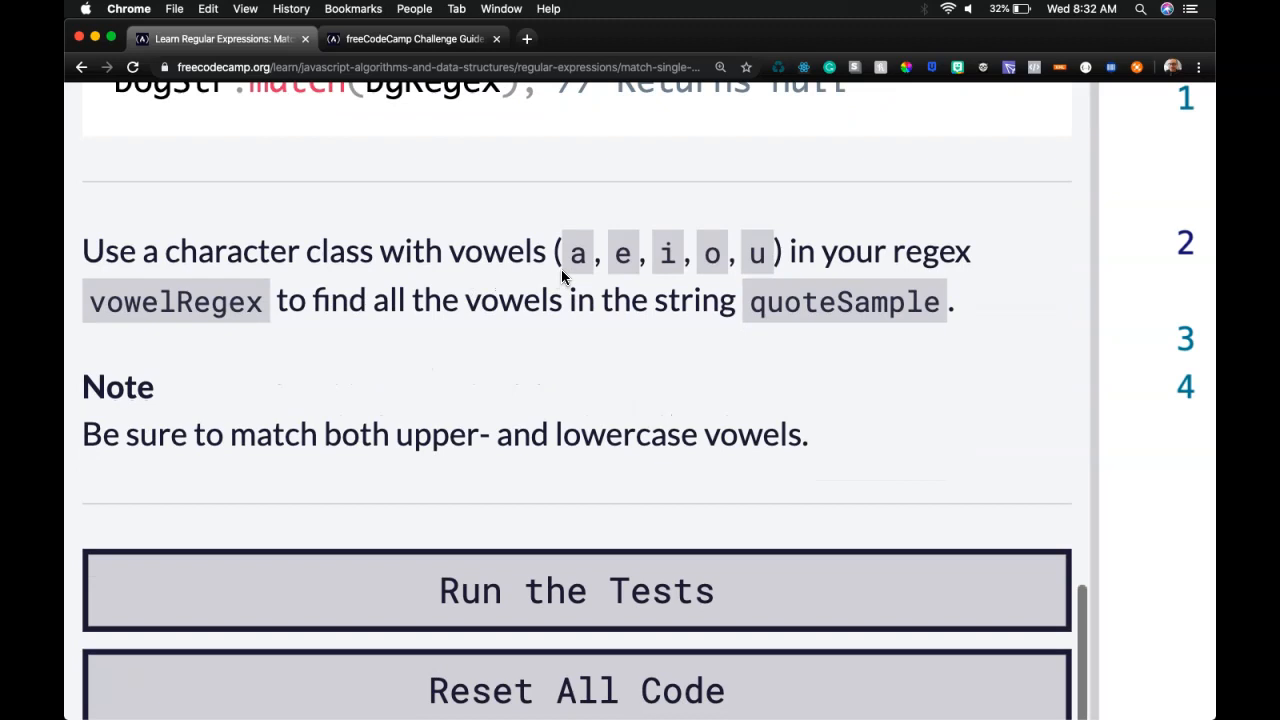
{"action": "mouse_move", "coordinate": [697, 282]}
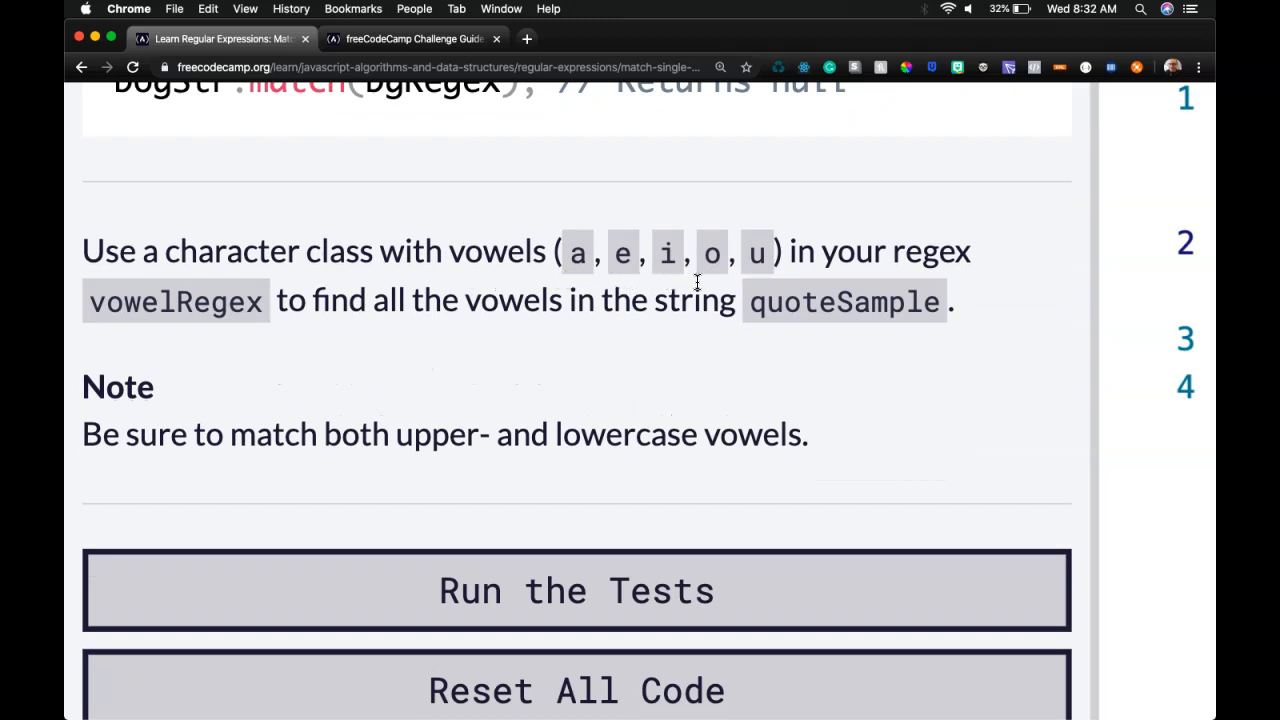
{"action": "scroll", "scroll_direction": "down", "scroll_amount": 3}
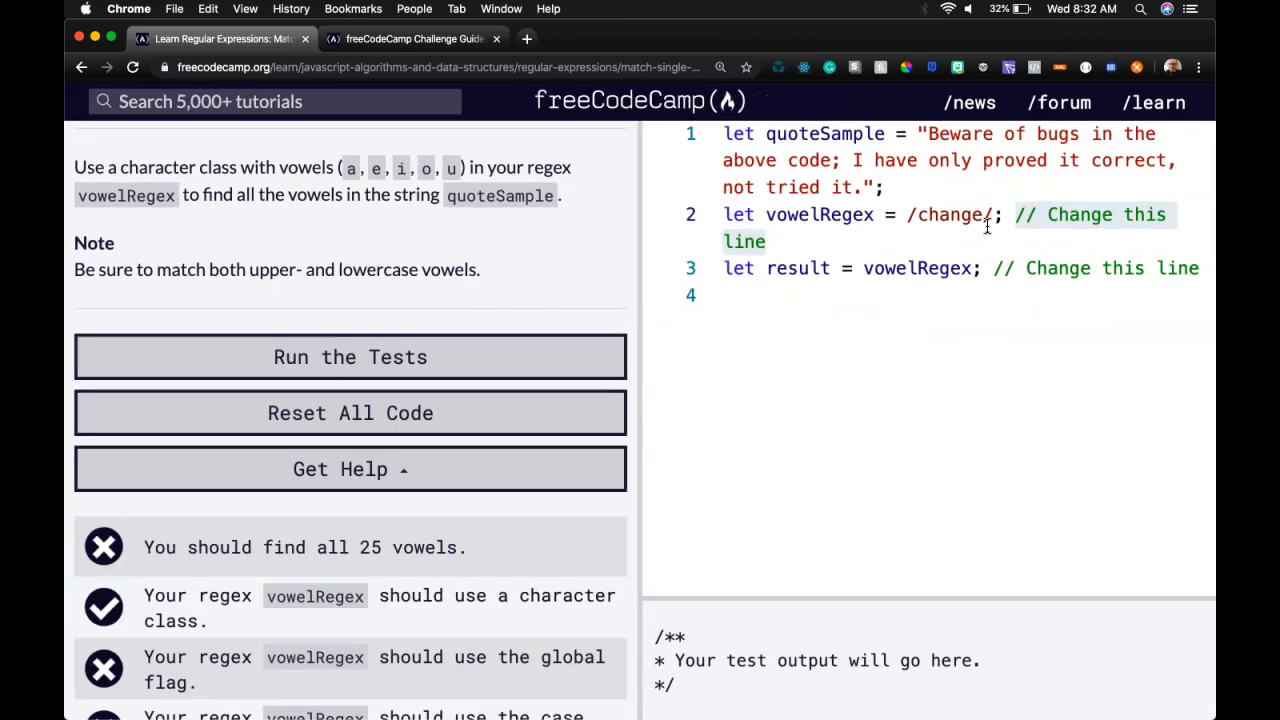
Replace 'change' with [aeiou] and add the i and g flags, making /[aeiou]/ig
{"action": "double_click", "coordinate": [948, 214]}
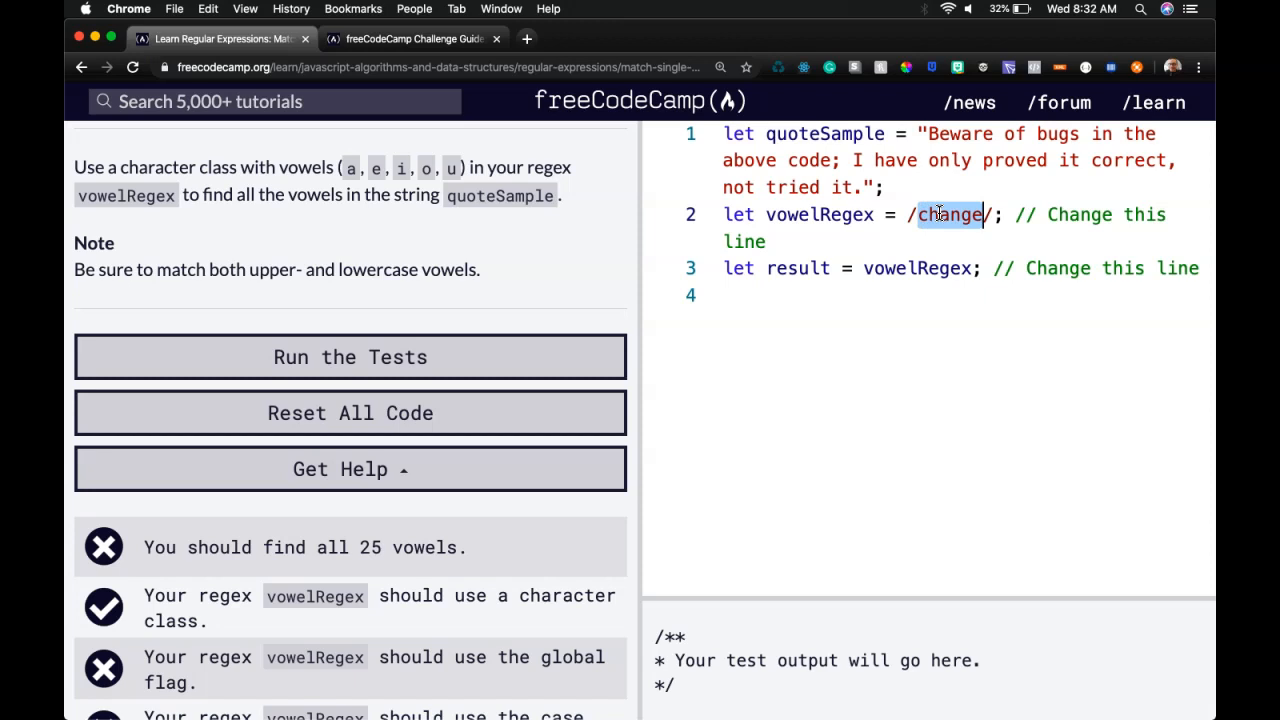
{"action": "type", "text": "aeiou]"}
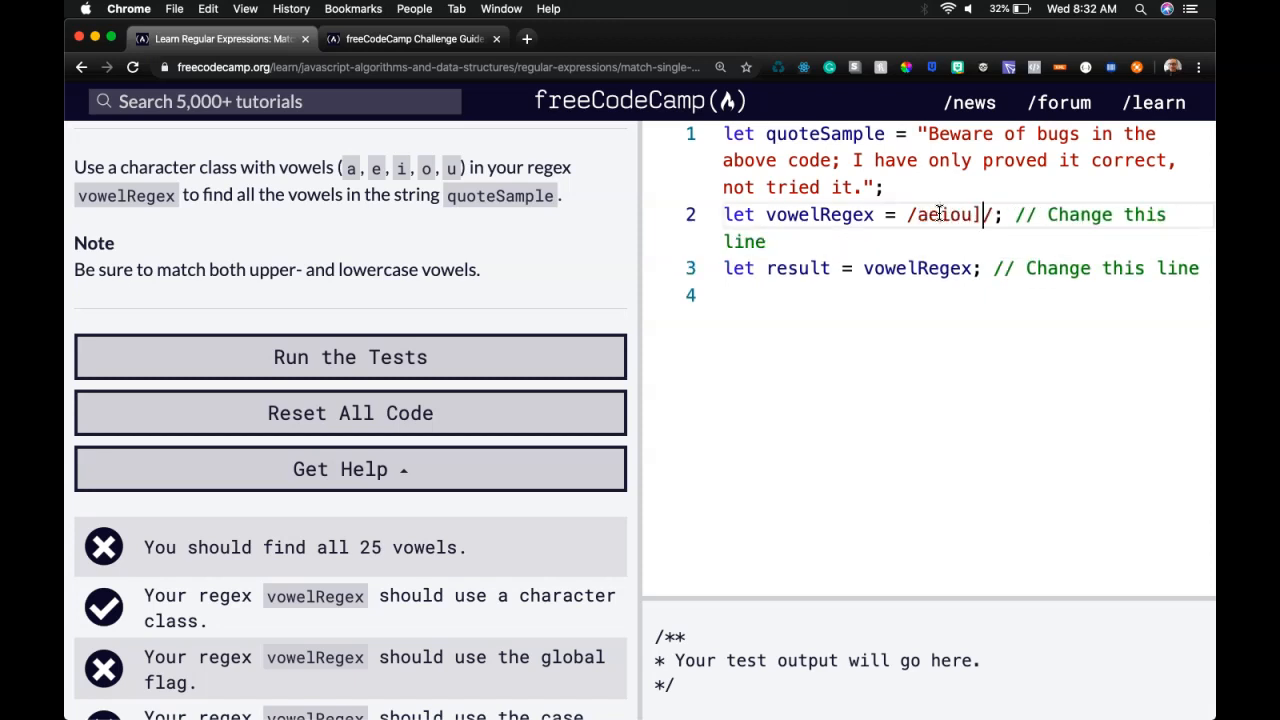
{"action": "type", "text": "["}
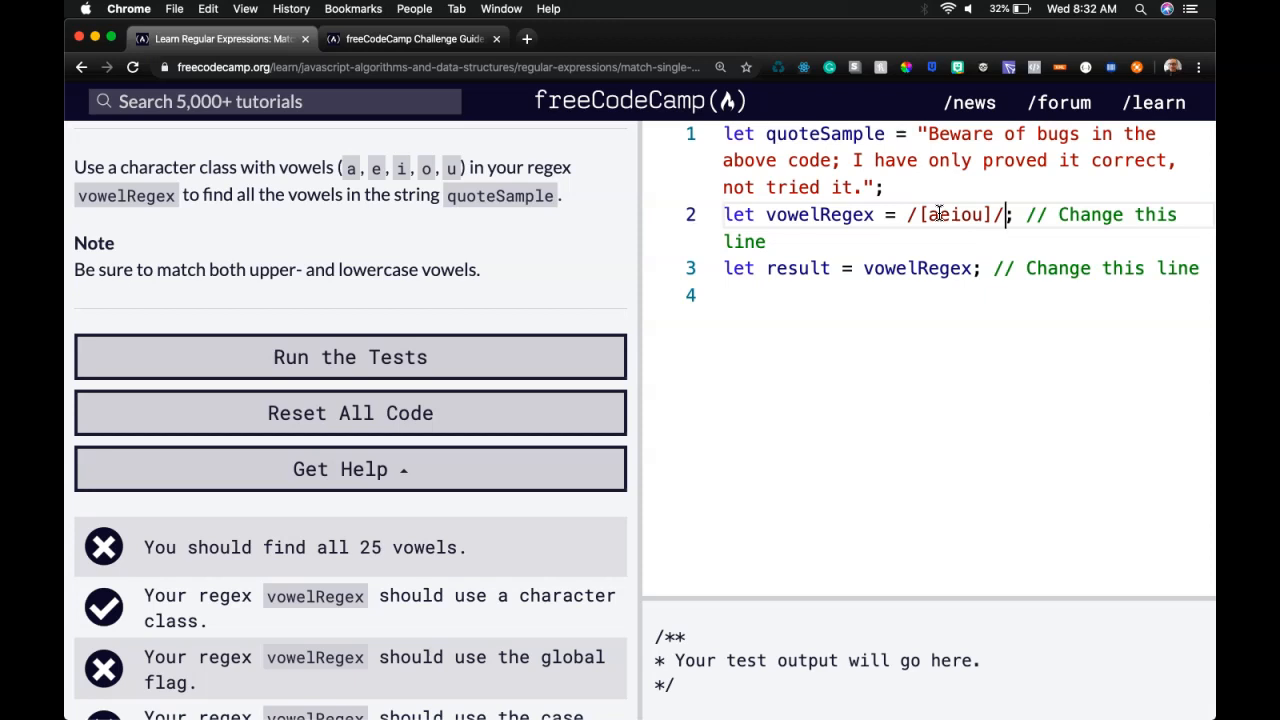
{"action": "type", "text": "g"}
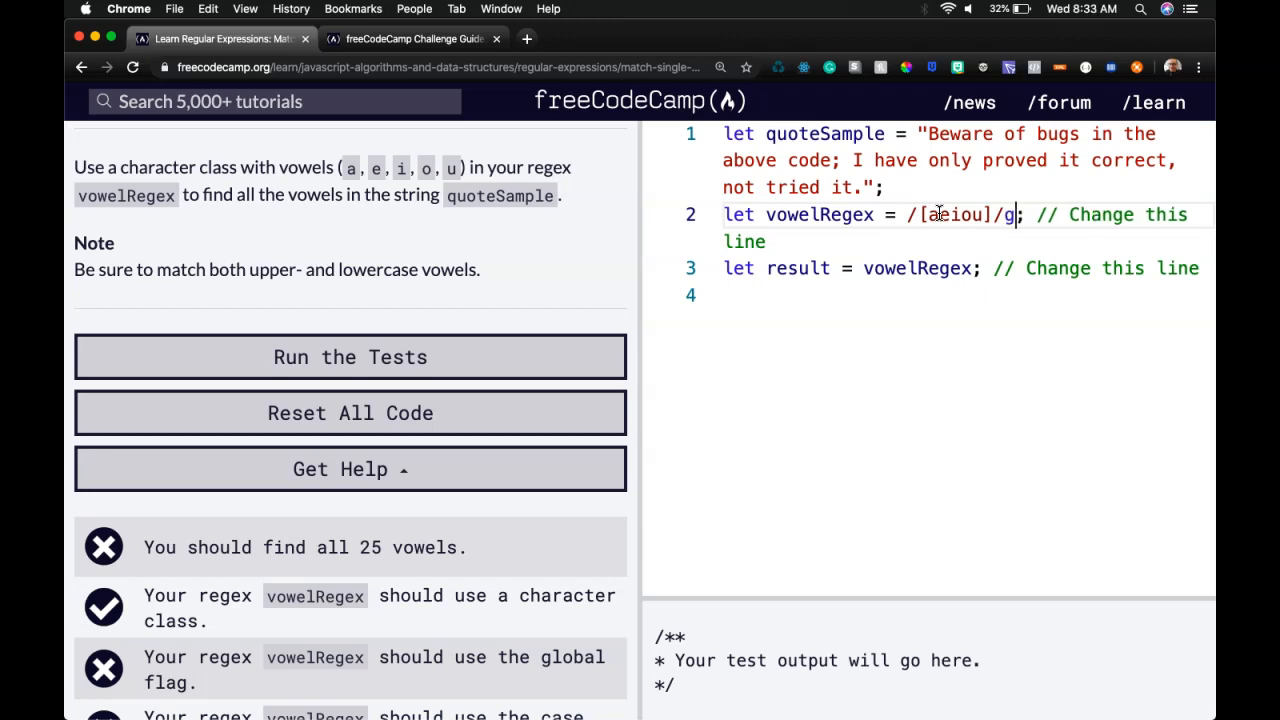
{"action": "key", "text": "Backspace"}
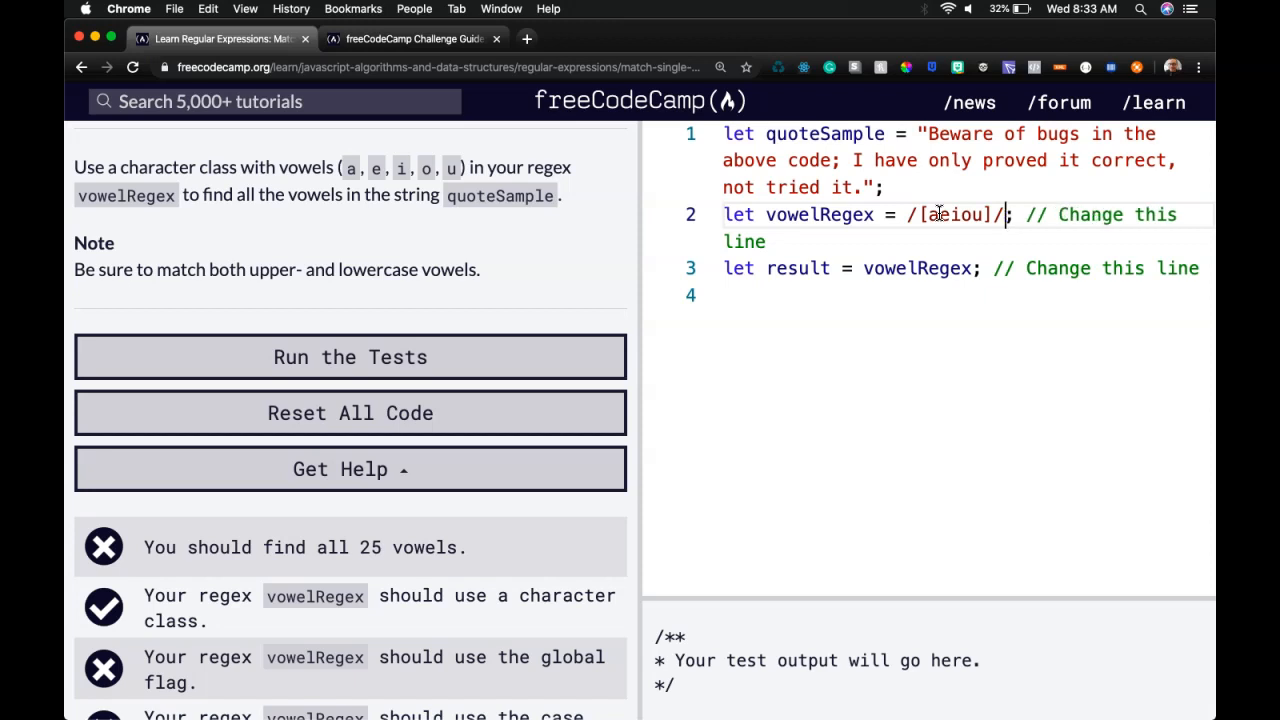
{"action": "type", "text": "i"}
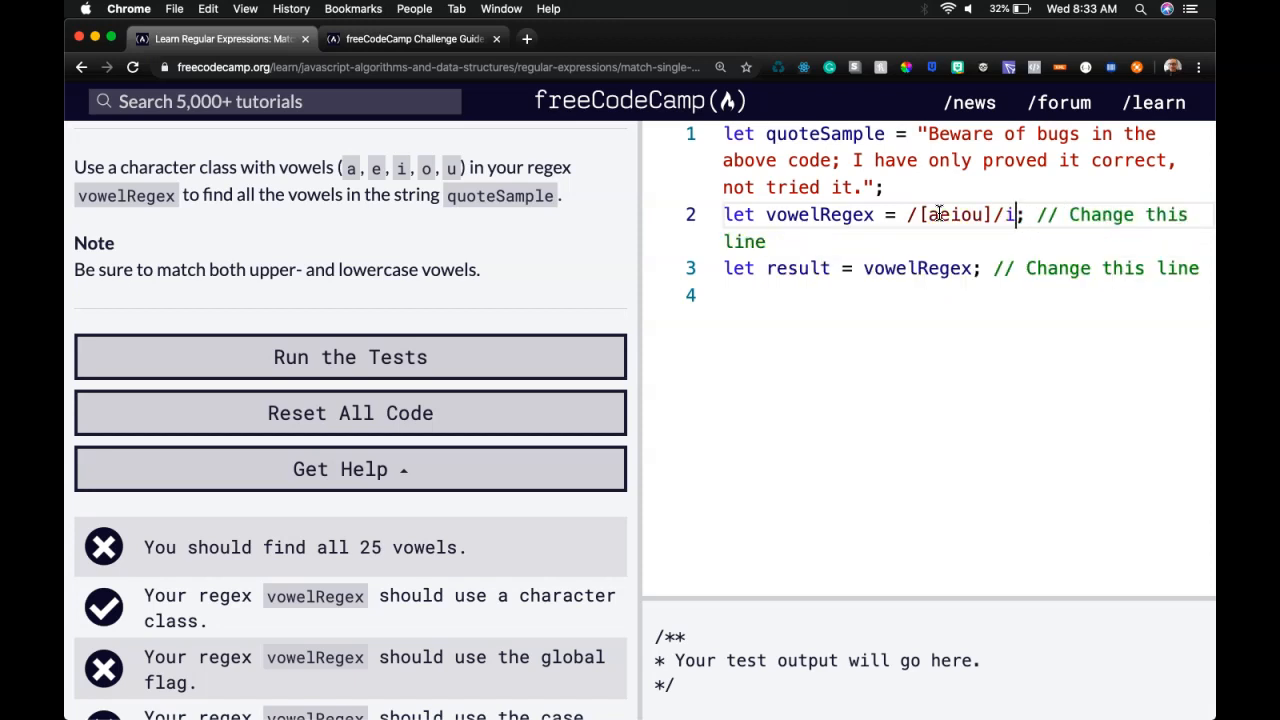
{"action": "type", "text": "g"}
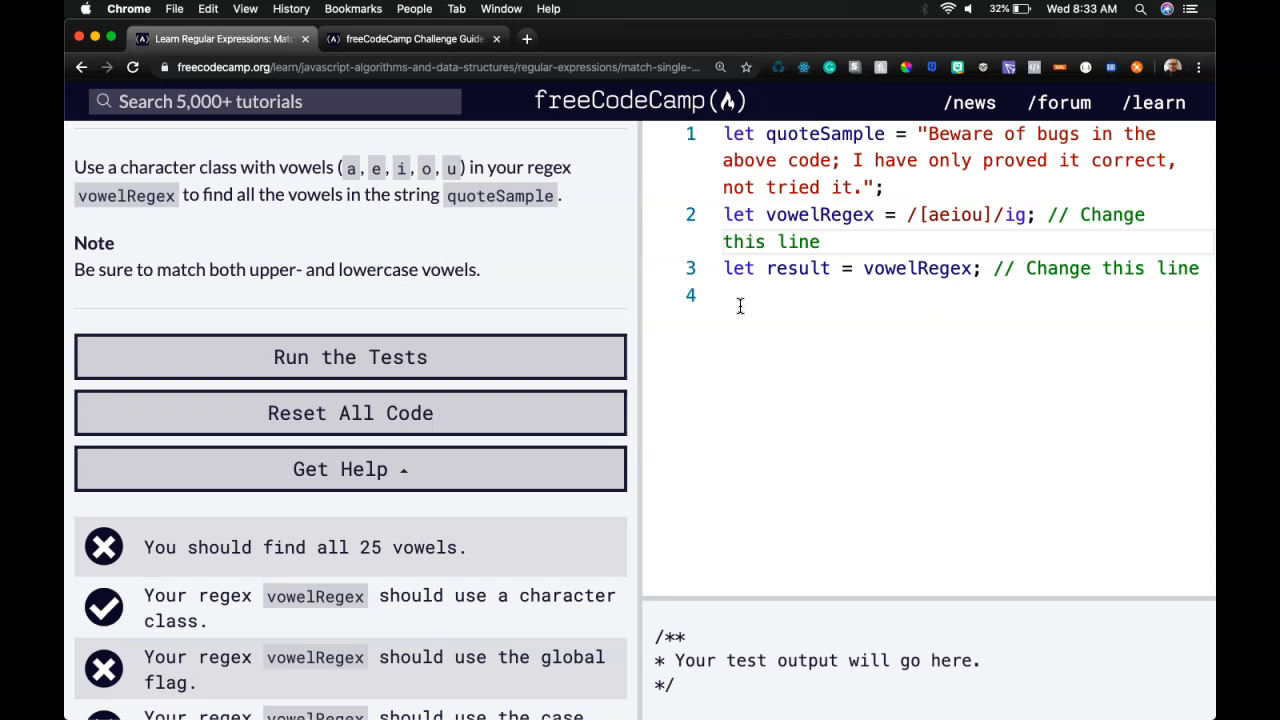
{"action": "double_click", "coordinate": [797, 268]}
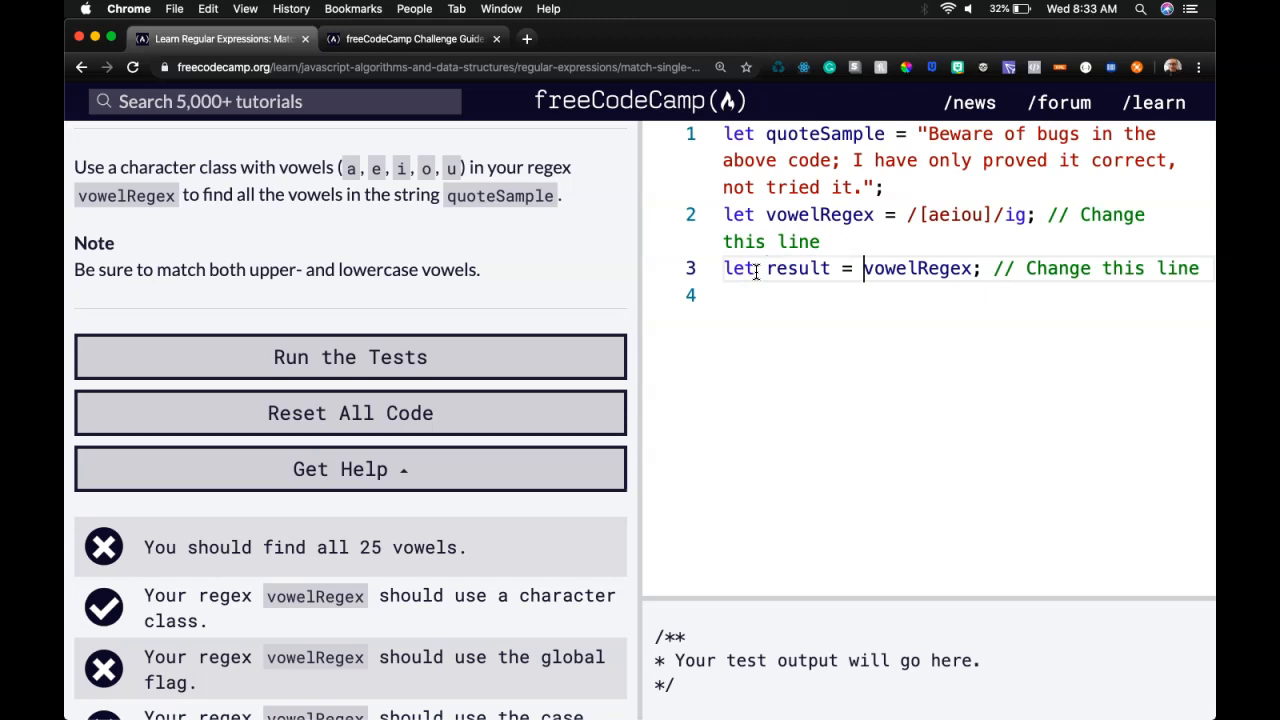
Set result to quoteSample.match(vowelRegex) and run the challenge tests until they pass
{"action": "type", "text": "quoteSample.match"}
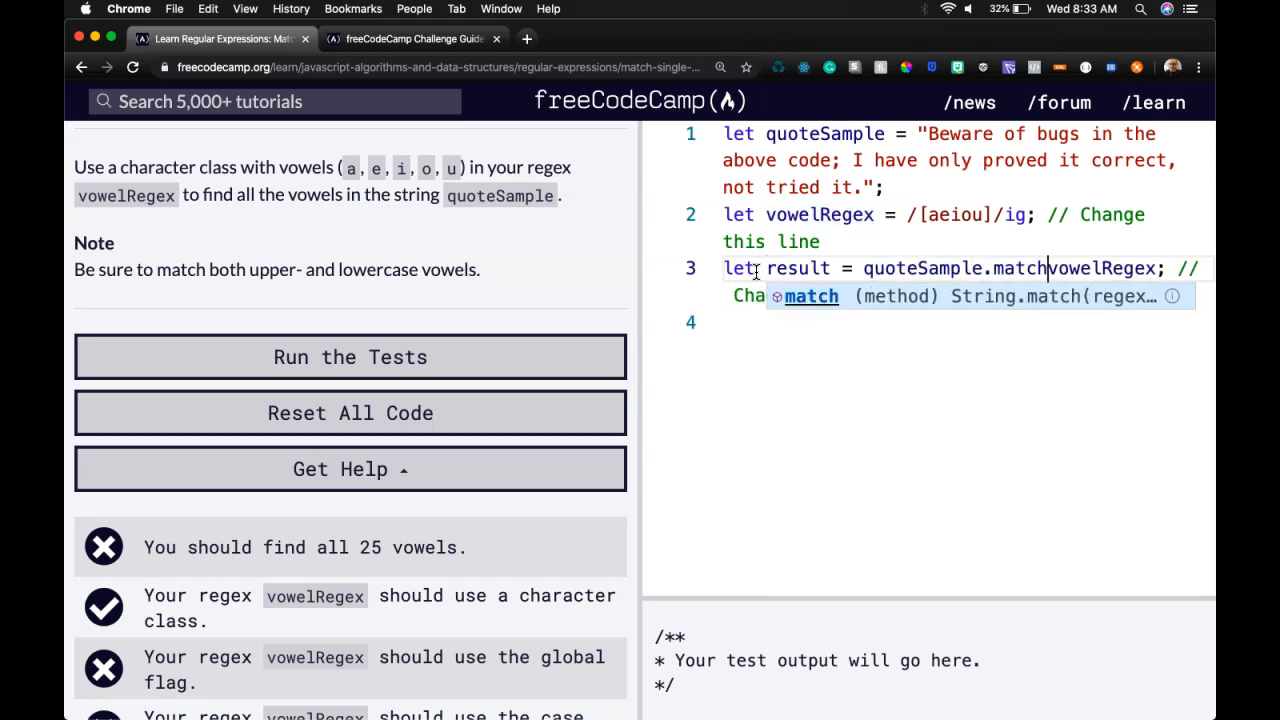
{"action": "type", "text": "("}
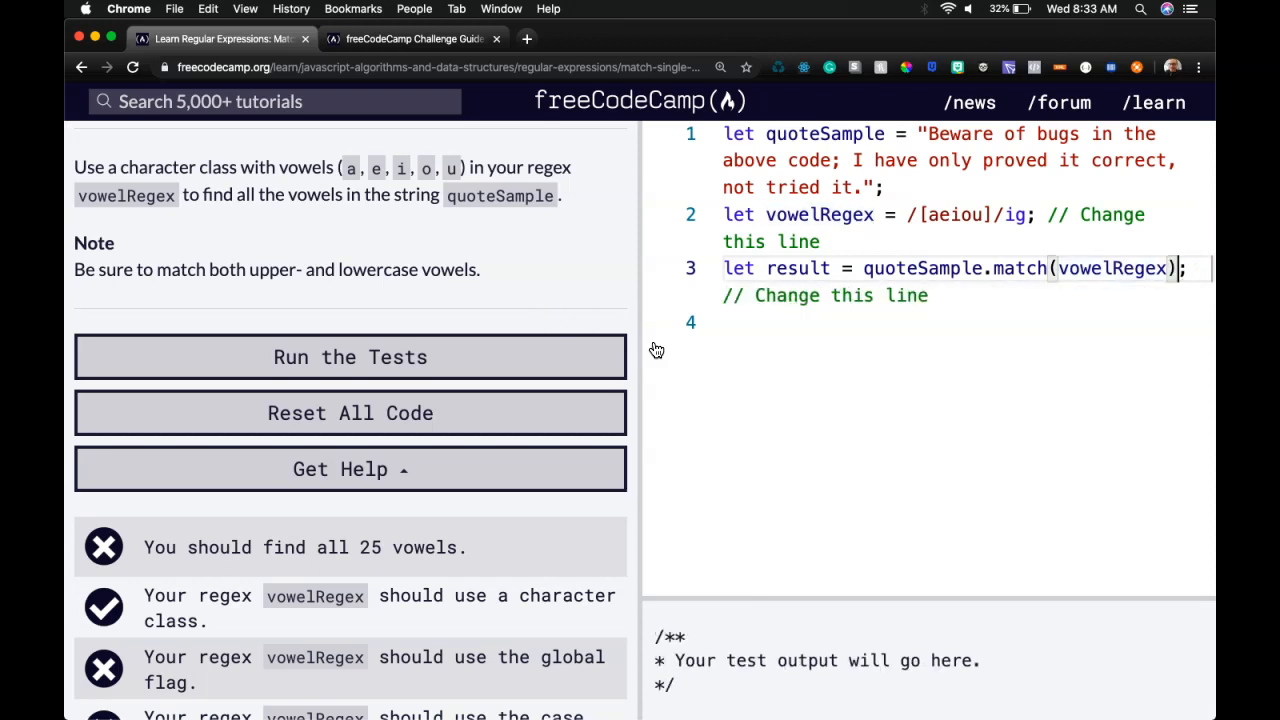
{"action": "left_click", "coordinate": [350, 356]}
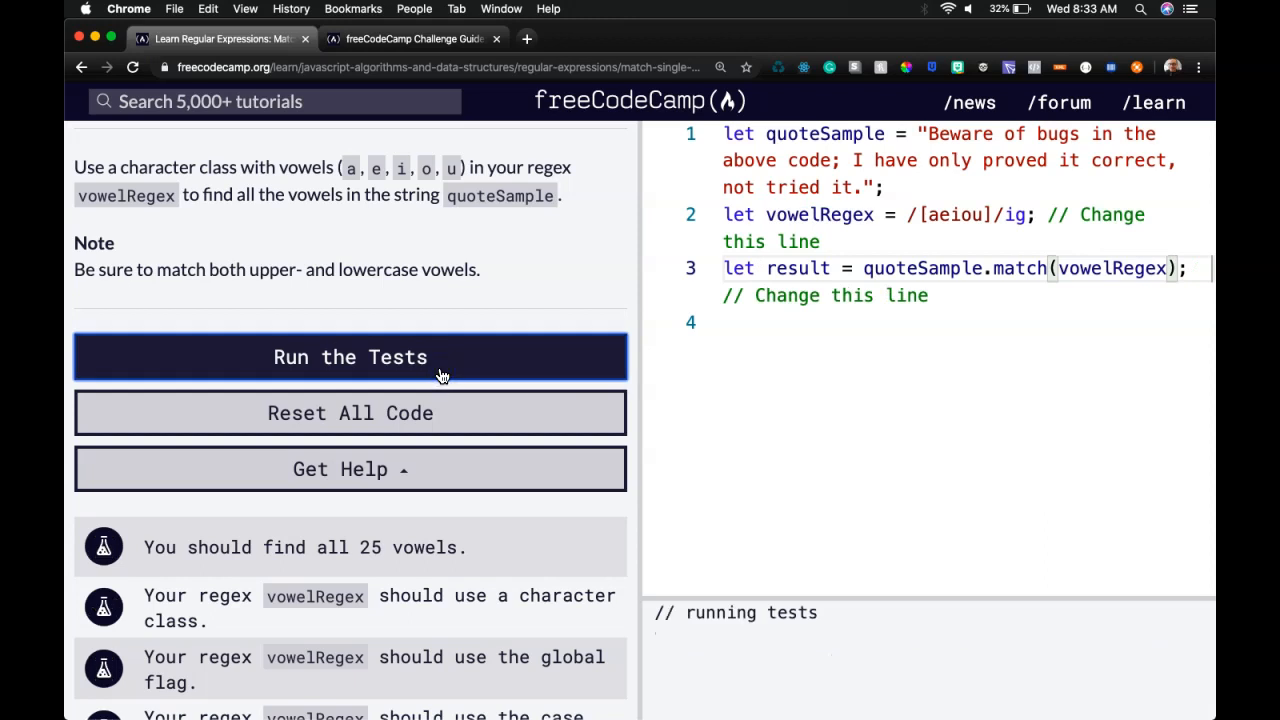
{"action": "left_click", "coordinate": [350, 356]}
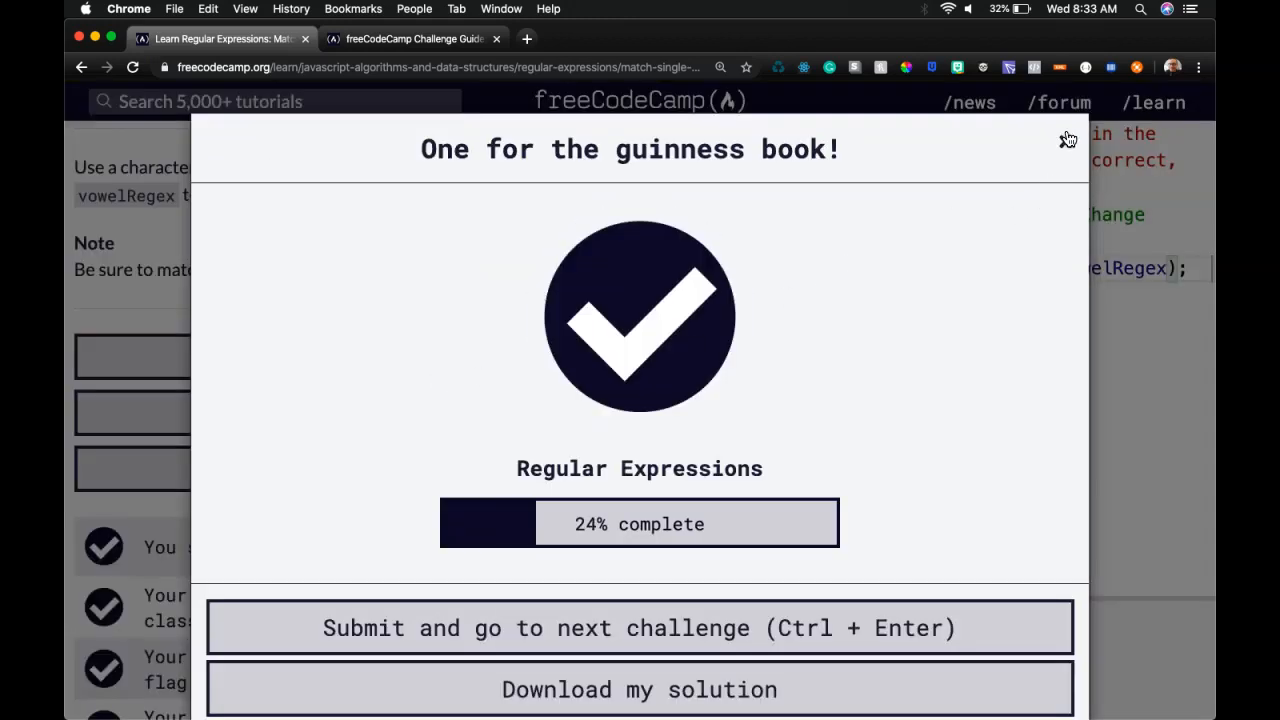
Close the challenge-passed modal and highlight the /b[aiu]g/ example in the lesson
{"action": "left_click", "coordinate": [1068, 138]}
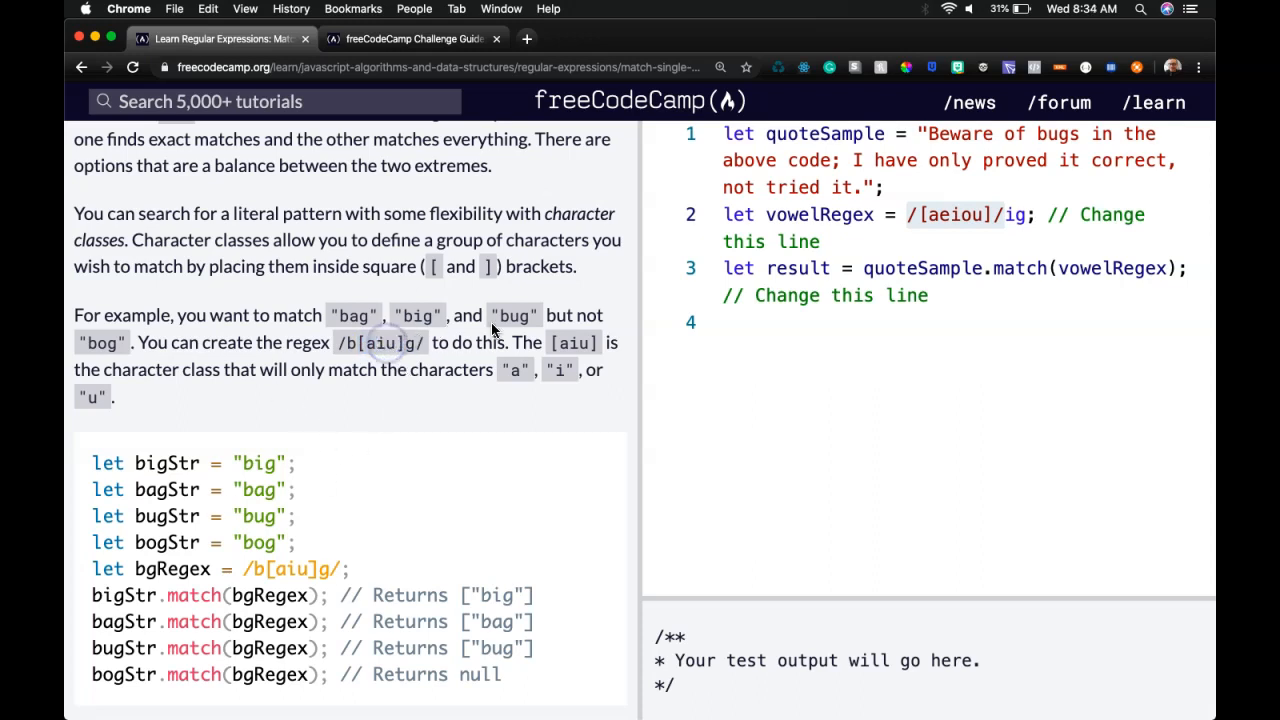
{"action": "mouse_move", "coordinate": [125, 360]}
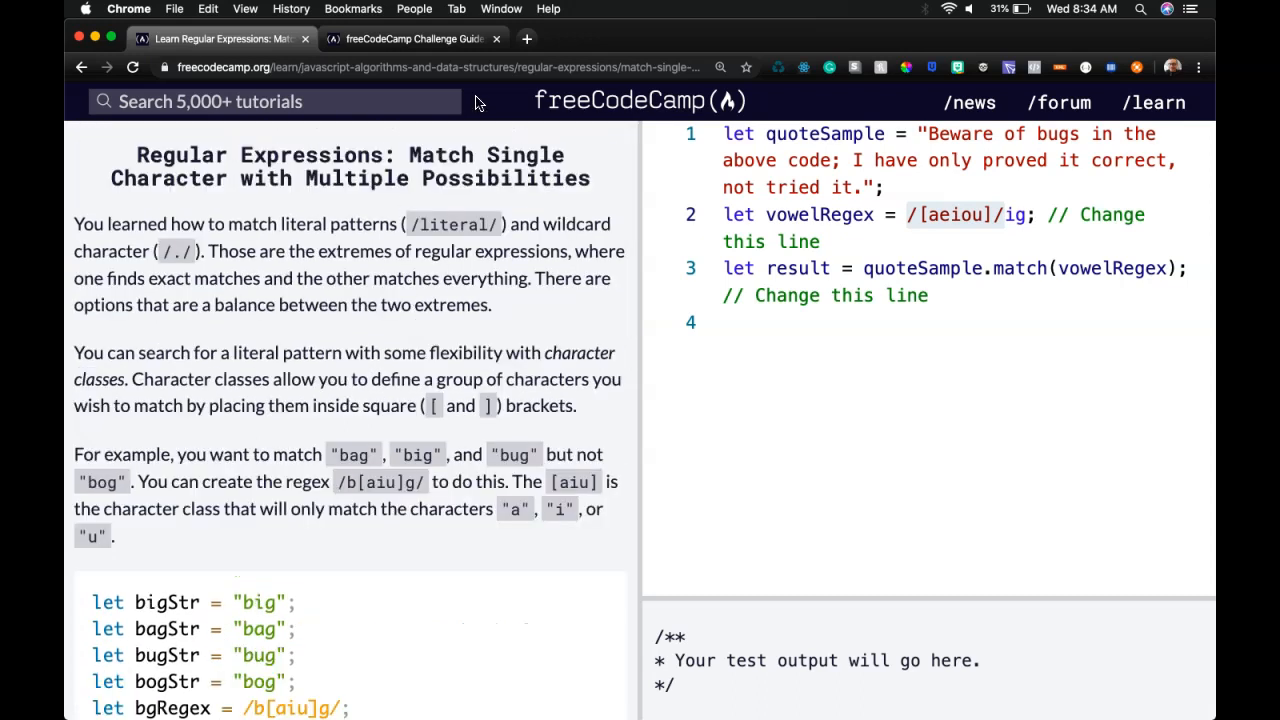
{"action": "mouse_move", "coordinate": [440, 178]}
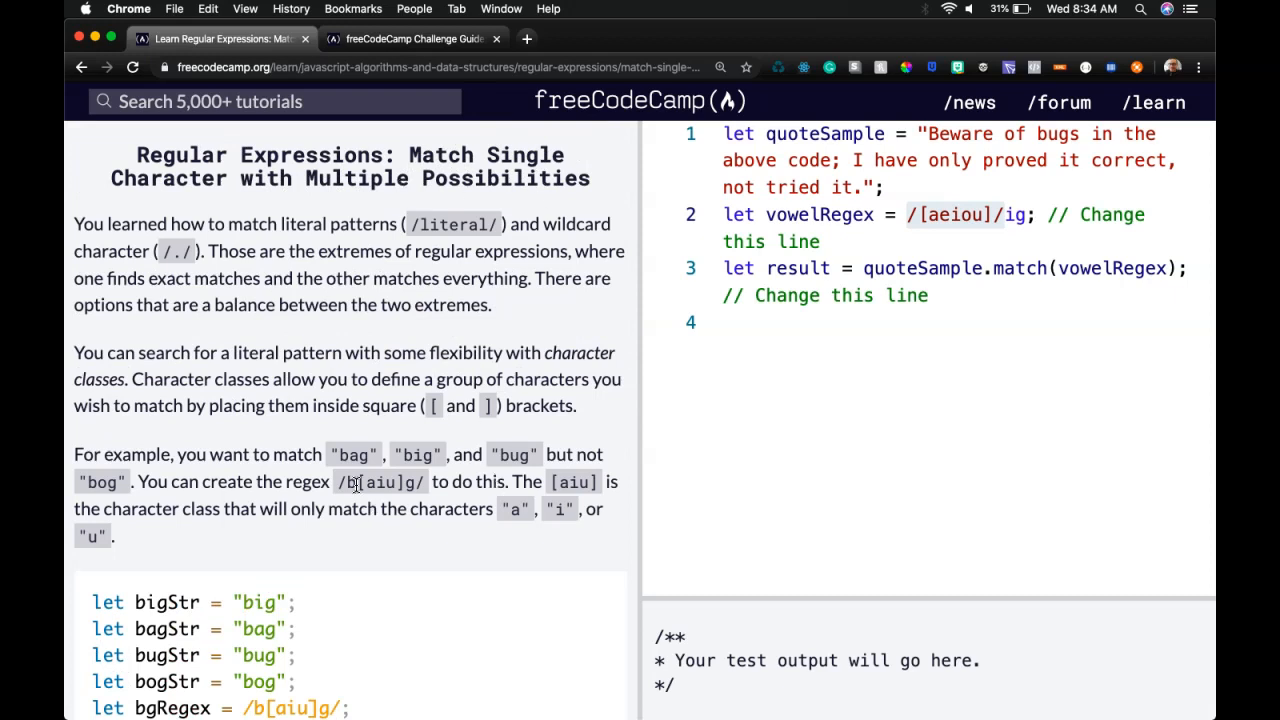
{"action": "mouse_move", "coordinate": [440, 403]}
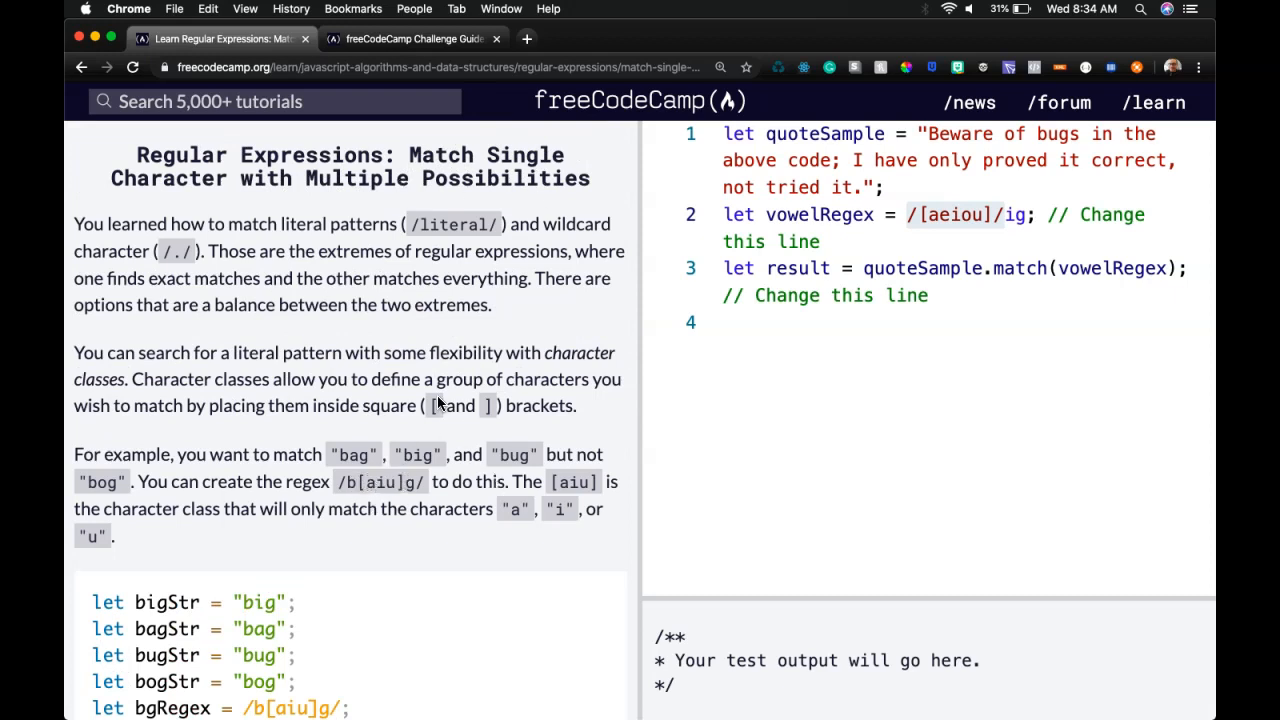
{"action": "double_click", "coordinate": [378, 481]}
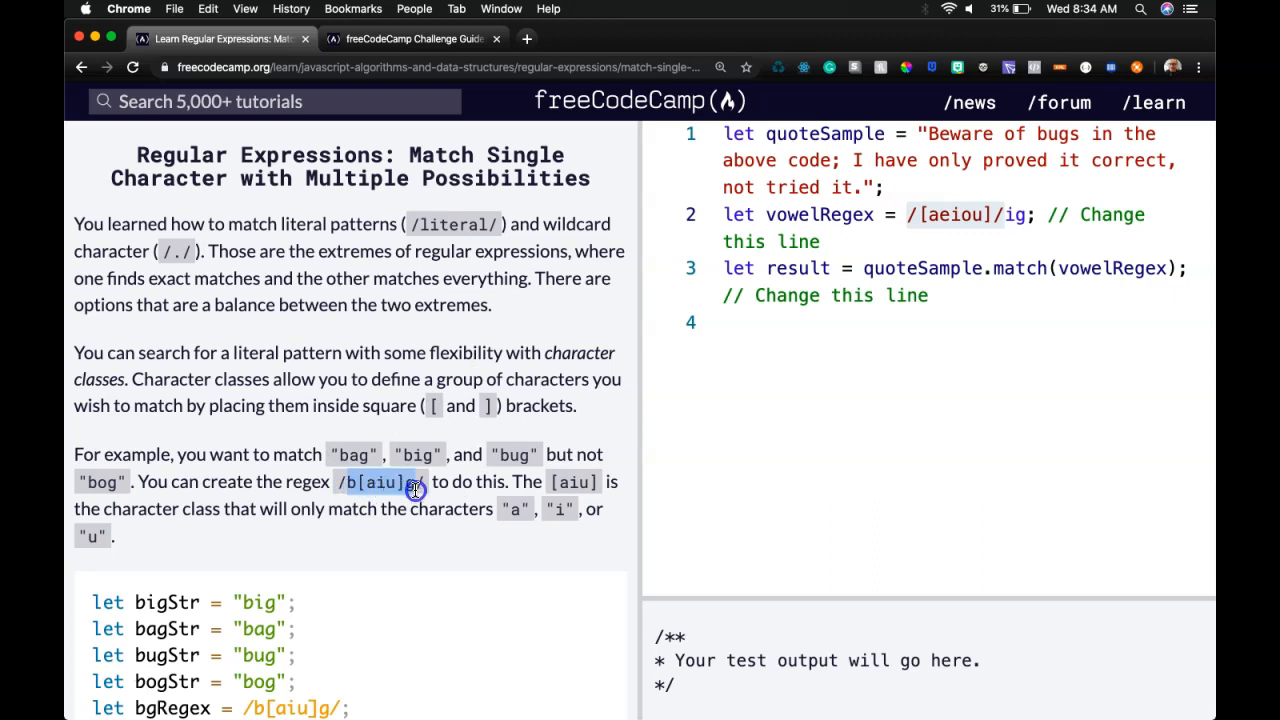